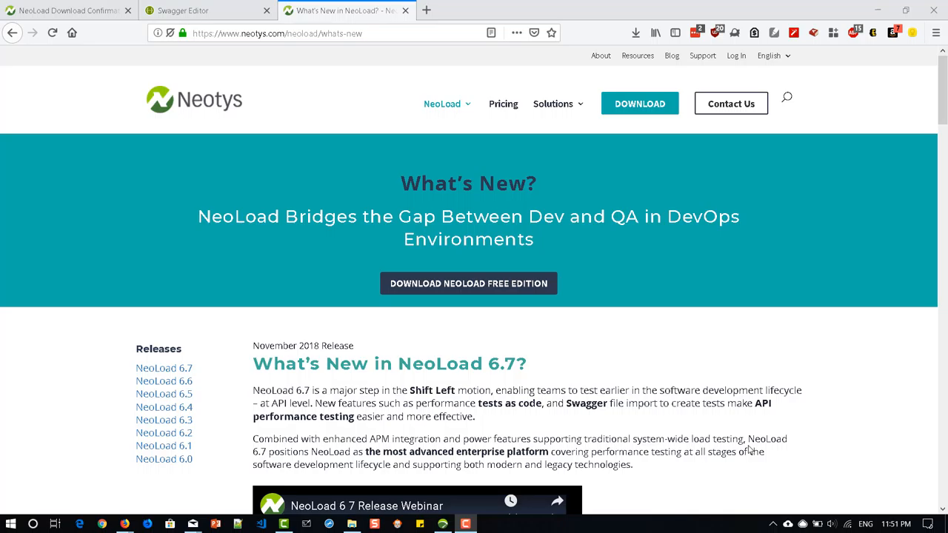
Step: Scroll the What's New in NeoLoad 6.7 page past the webinar to the DevOps Shift Left section
scroll("down", 3)
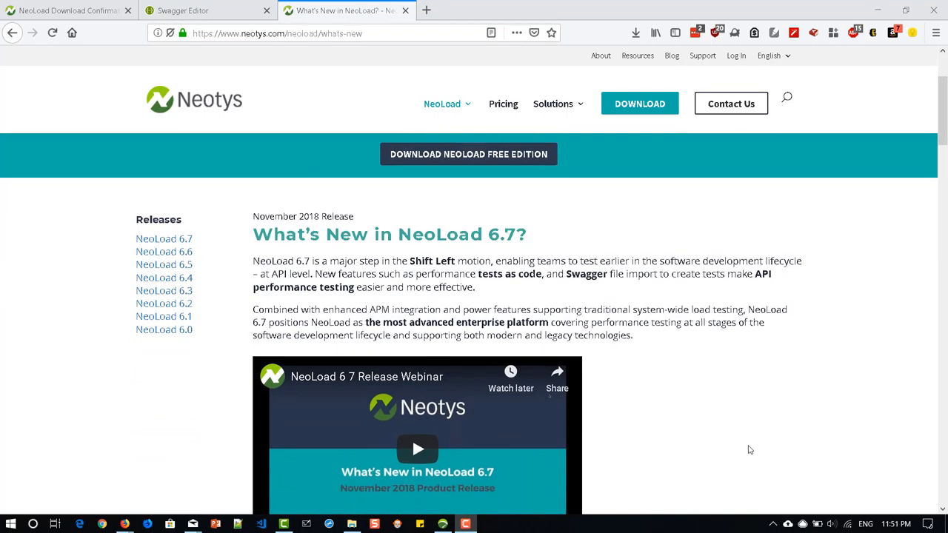
scroll("down", 3)
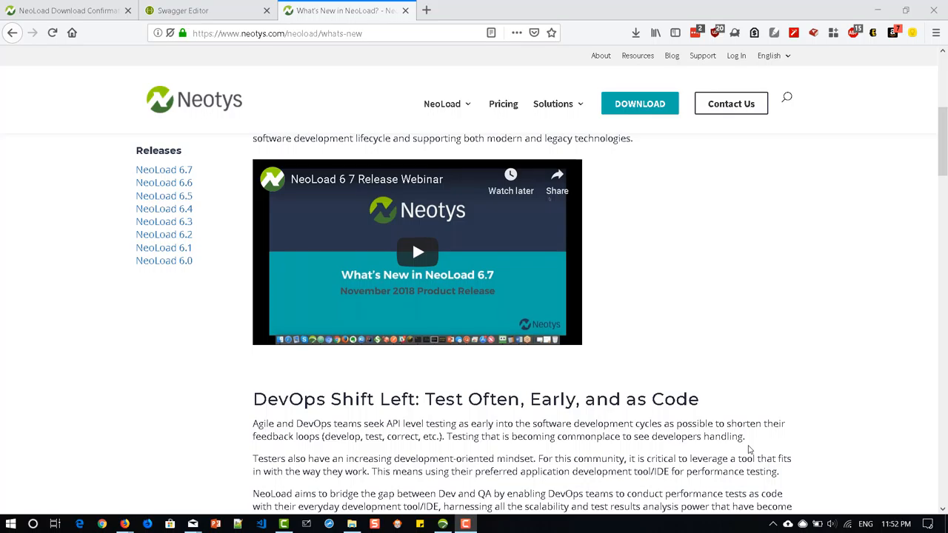
scroll("down", 3)
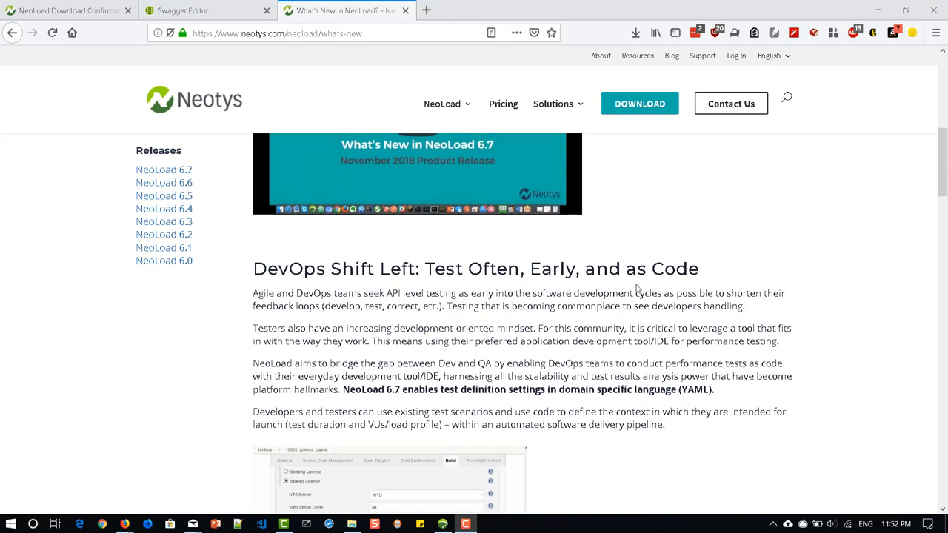
mouse_move(634, 312)
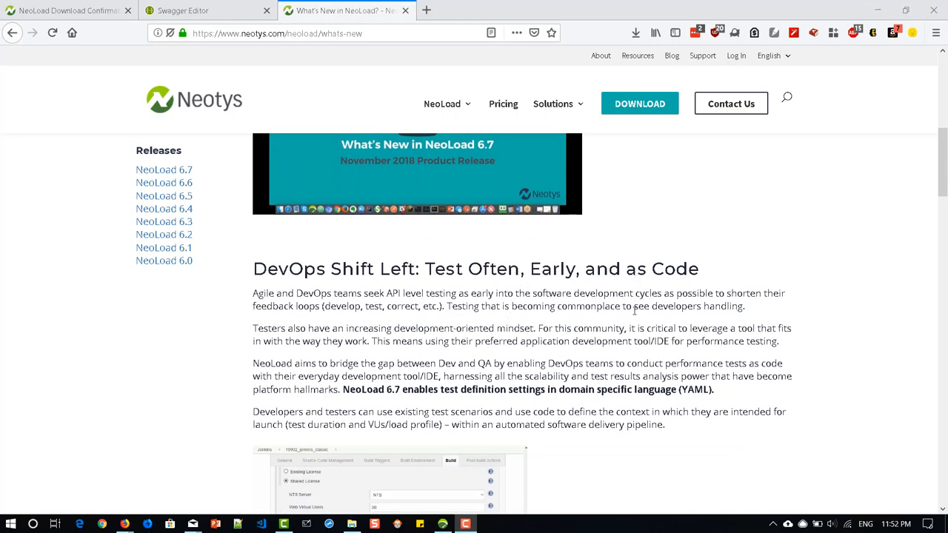
scroll("down", 3)
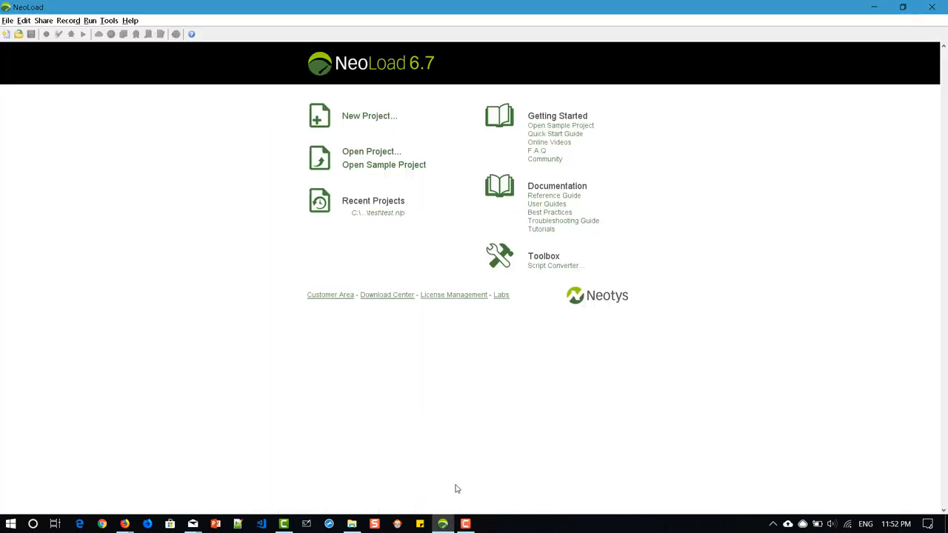
mouse_move(687, 378)
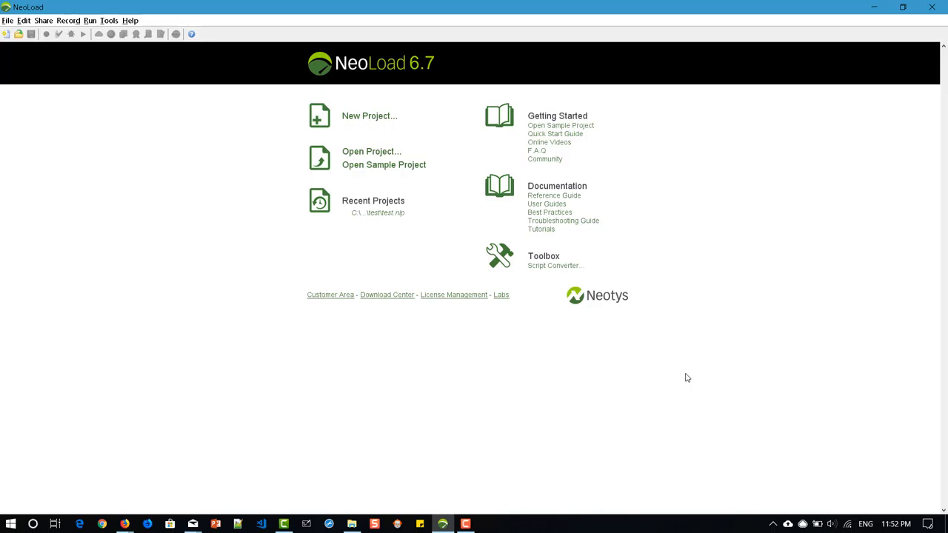
mouse_move(729, 354)
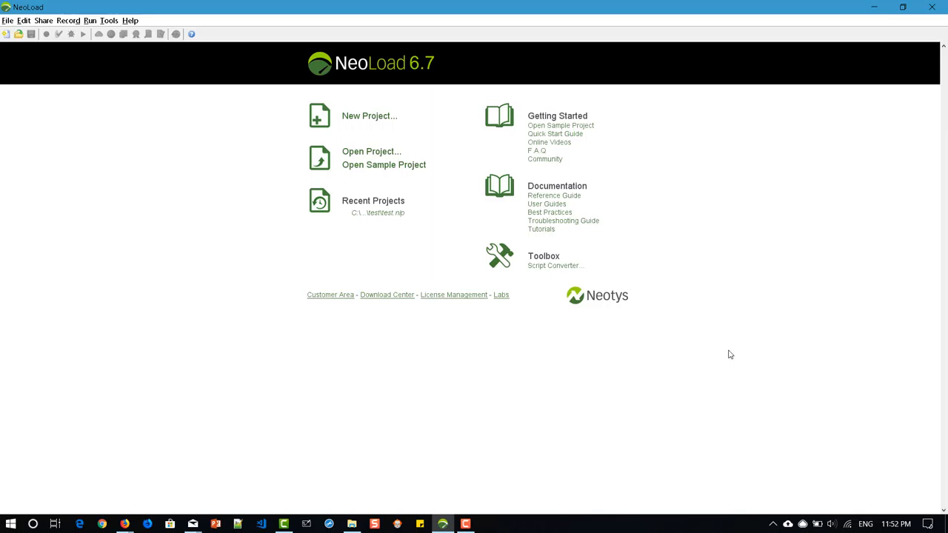
Step: Create a new project named test1 in the default NeoLoad Projects directory via File > New
left_click(8, 19)
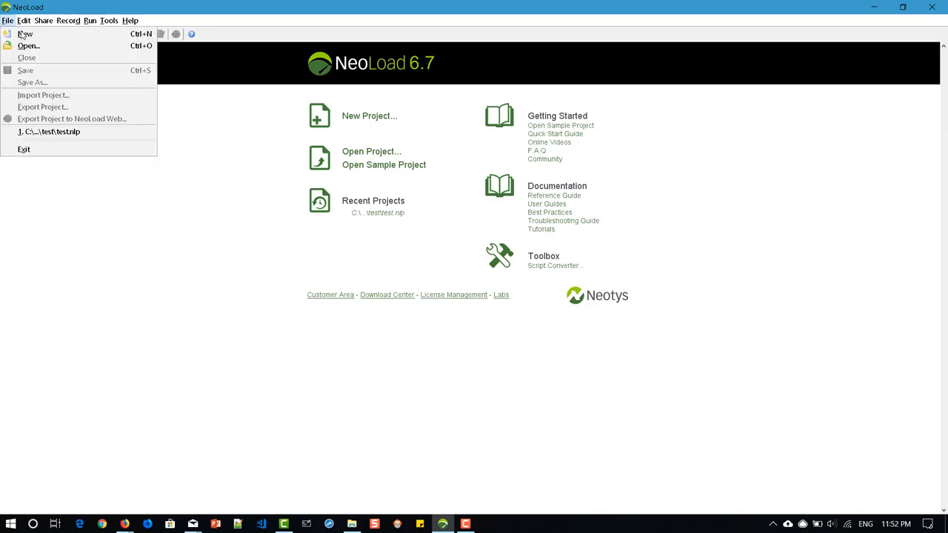
left_click(24, 33)
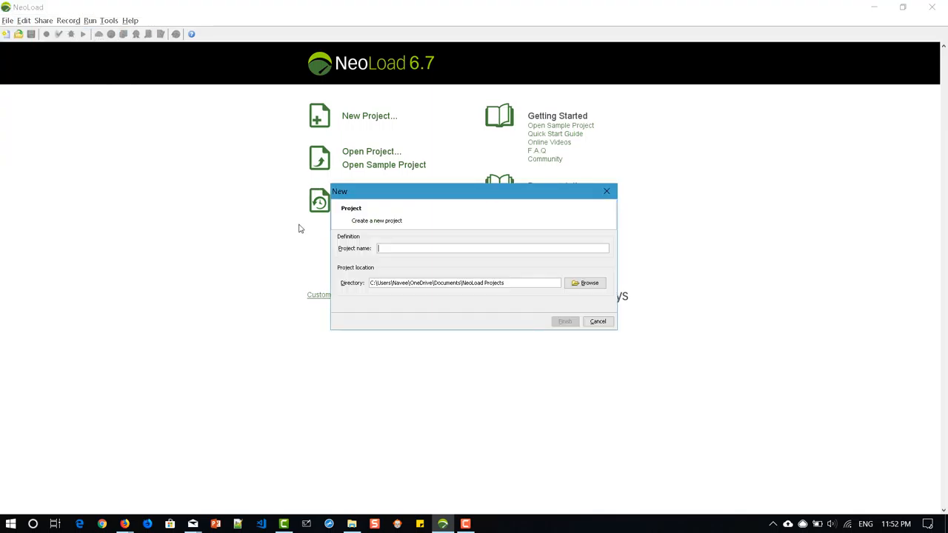
type("test1")
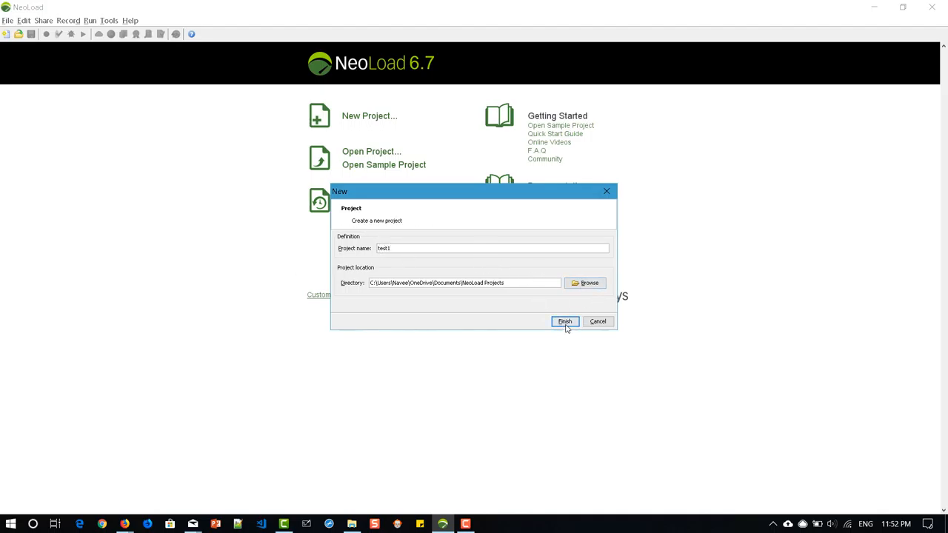
left_click(566, 321)
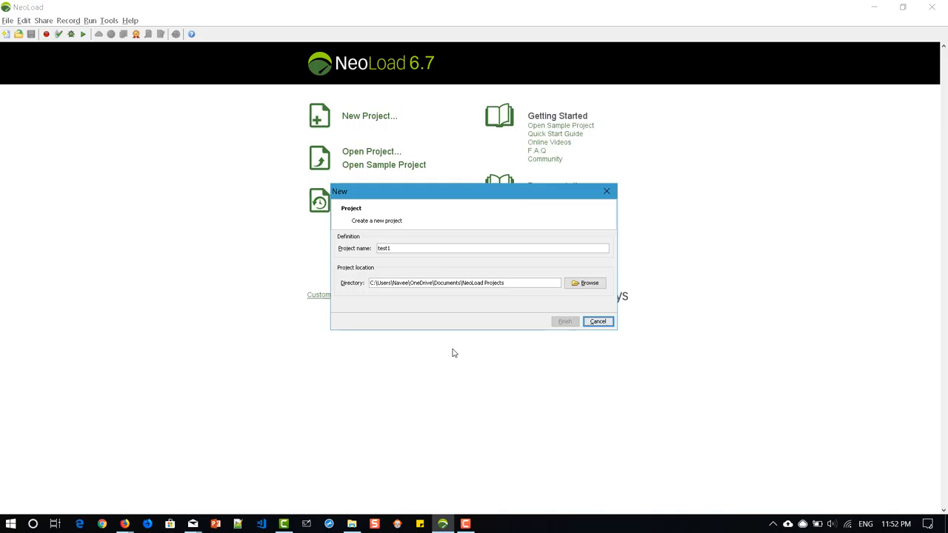
Step: Dismiss the Welcome dialog and start an OpenAPI import pointing at swagger.yaml
left_click(566, 321)
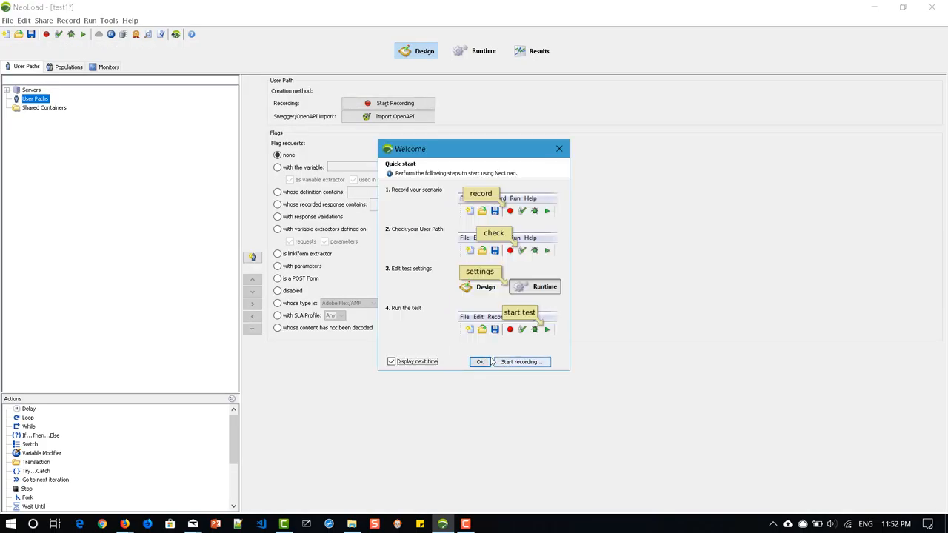
left_click(479, 362)
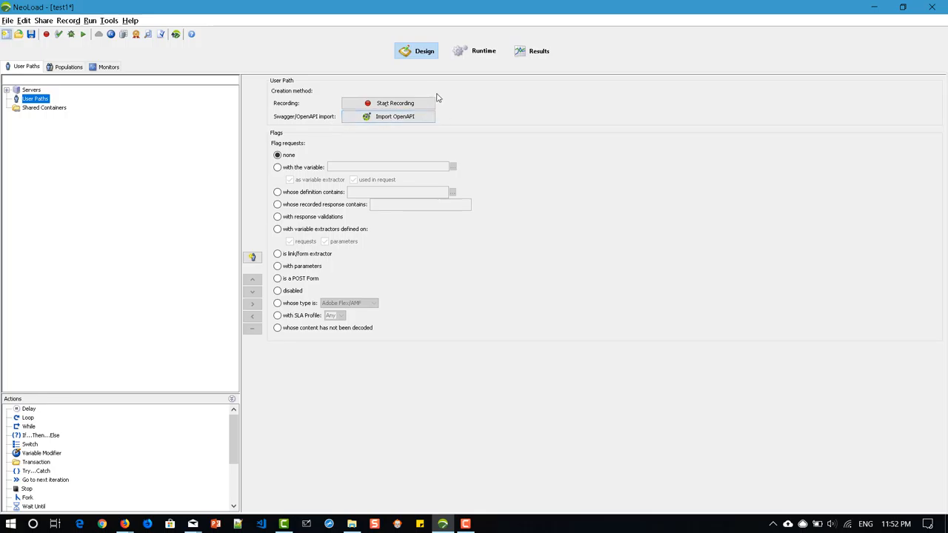
mouse_move(411, 126)
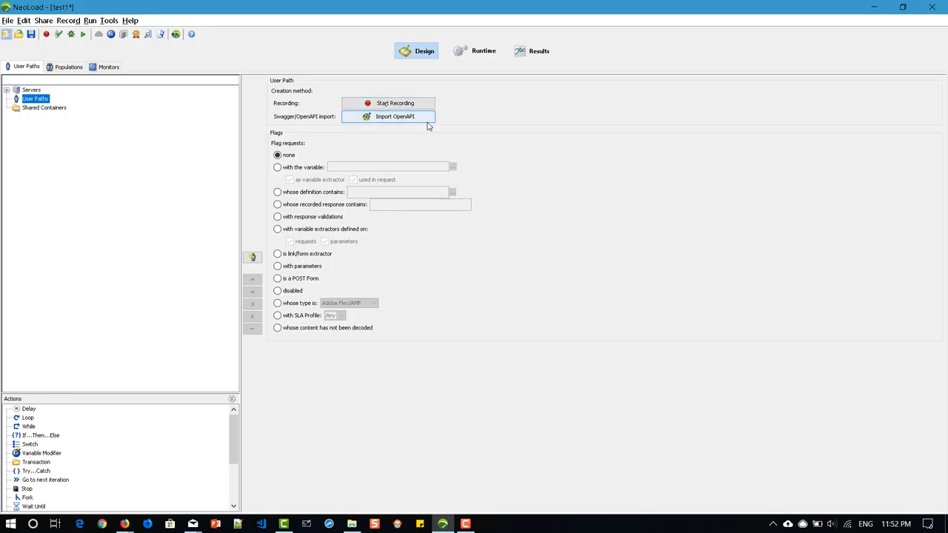
left_click(392, 116)
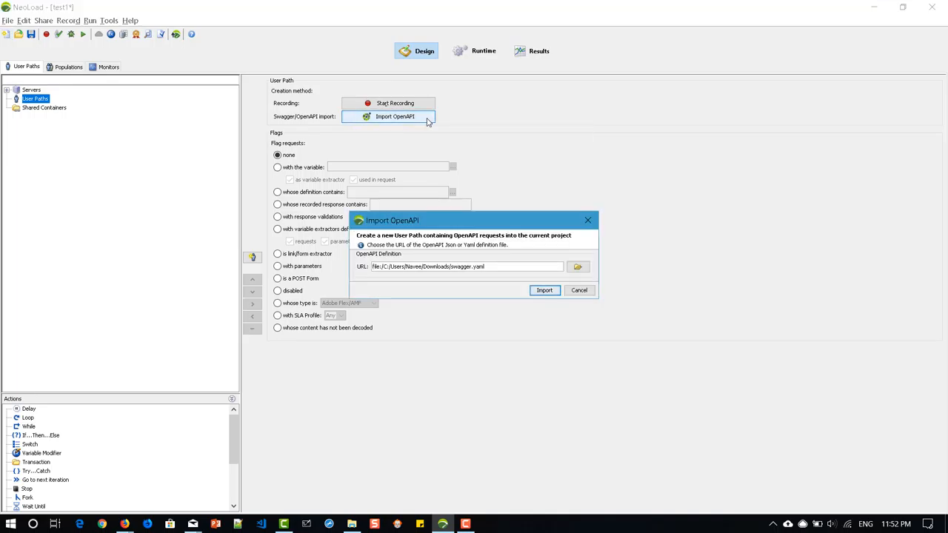
mouse_move(466, 290)
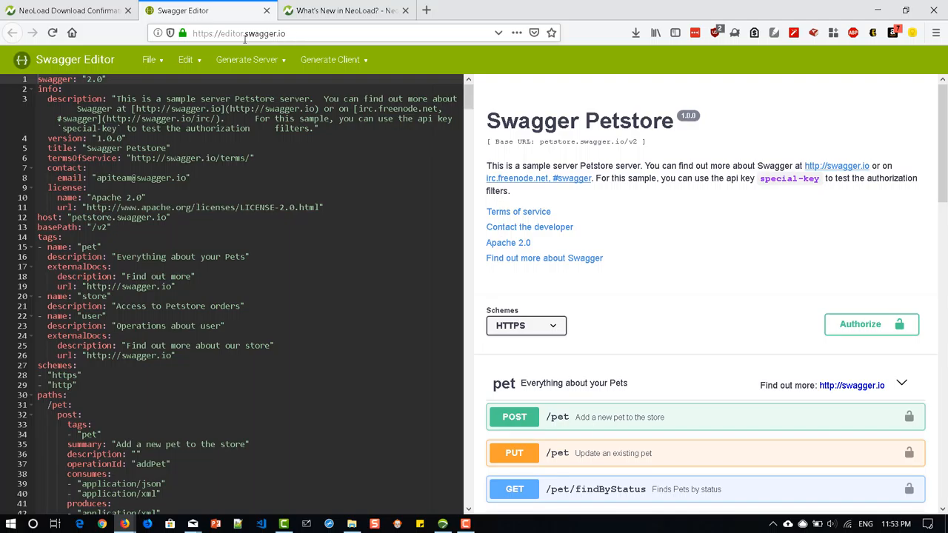
Step: Show Swagger Editor's File options (Import URL, Import File, Save as YAML) for the Petstore spec
left_click(151, 59)
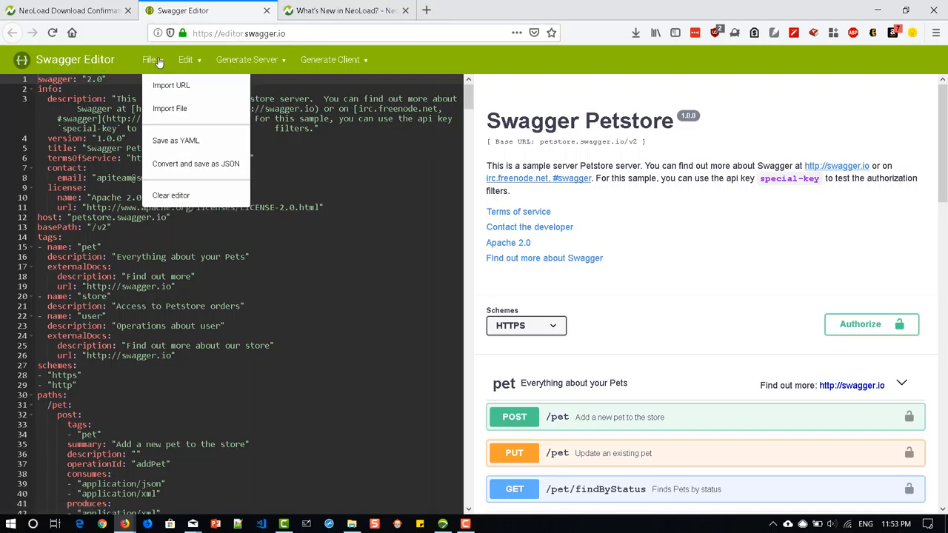
mouse_move(183, 146)
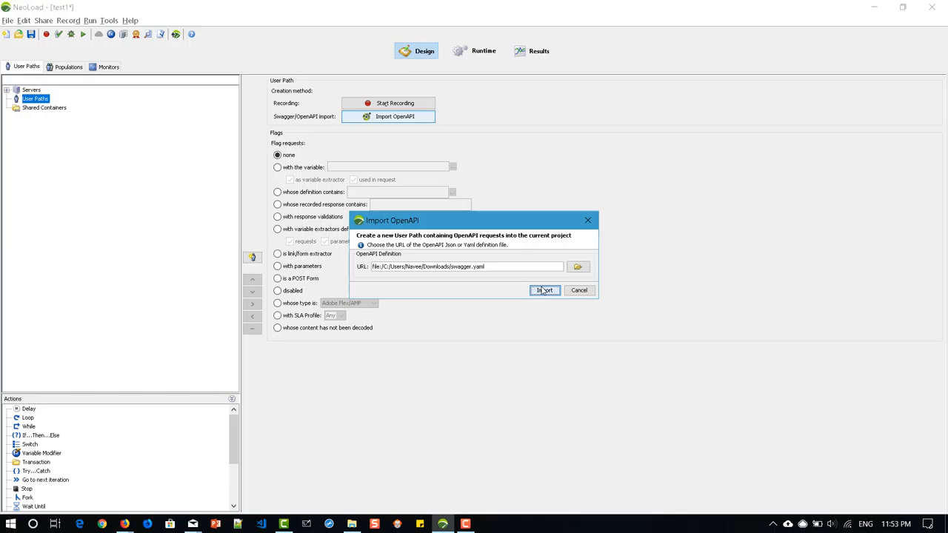
Step: Import swagger.yaml as the Swagger Petstore User Path and expand its pet, store and user request groups
left_click(543, 290)
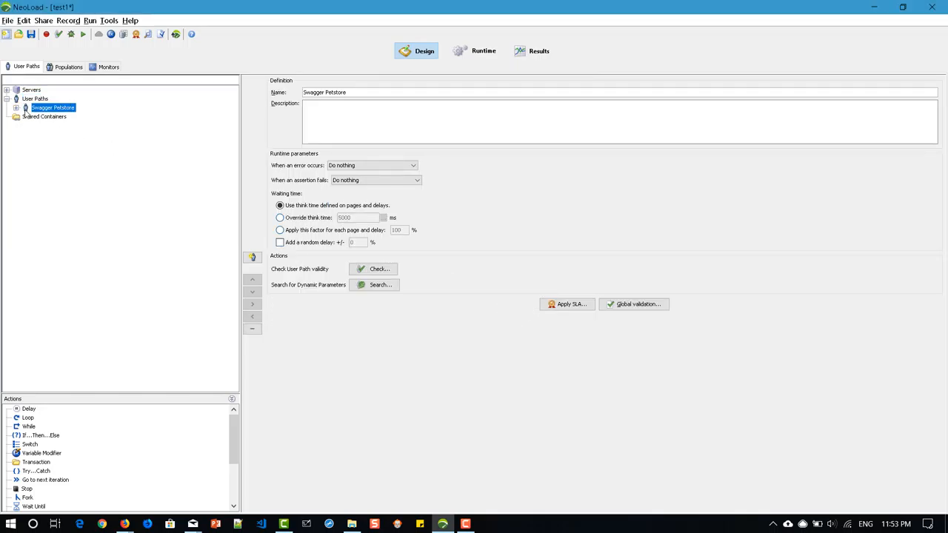
left_click(18, 107)
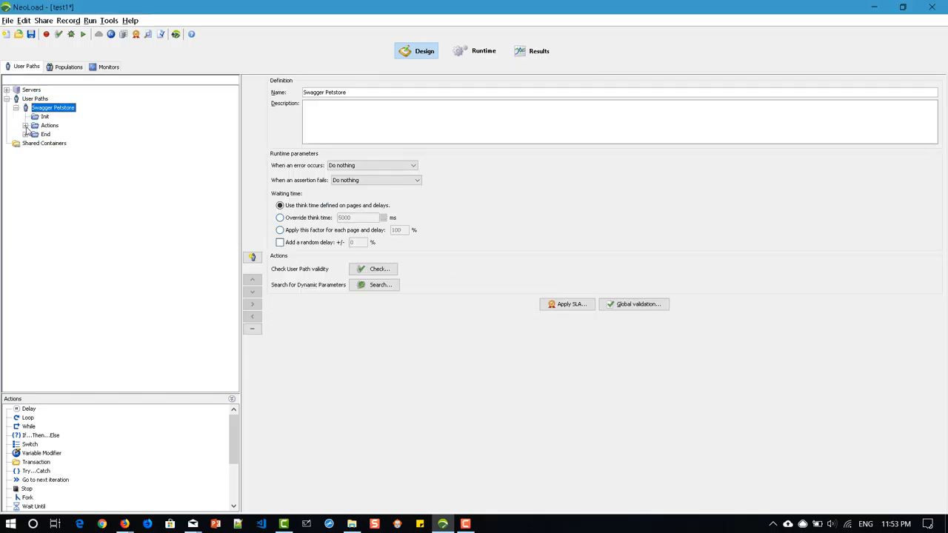
left_click(28, 124)
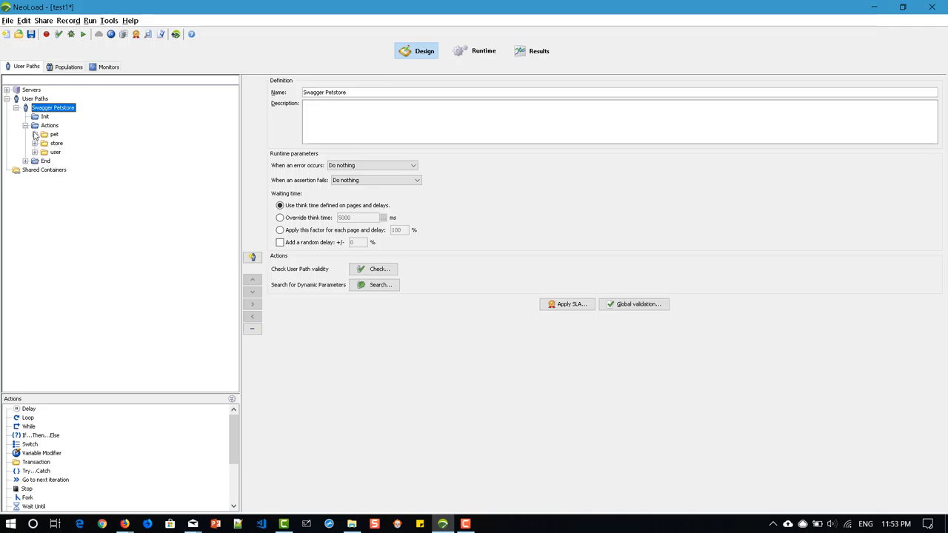
left_click(36, 134)
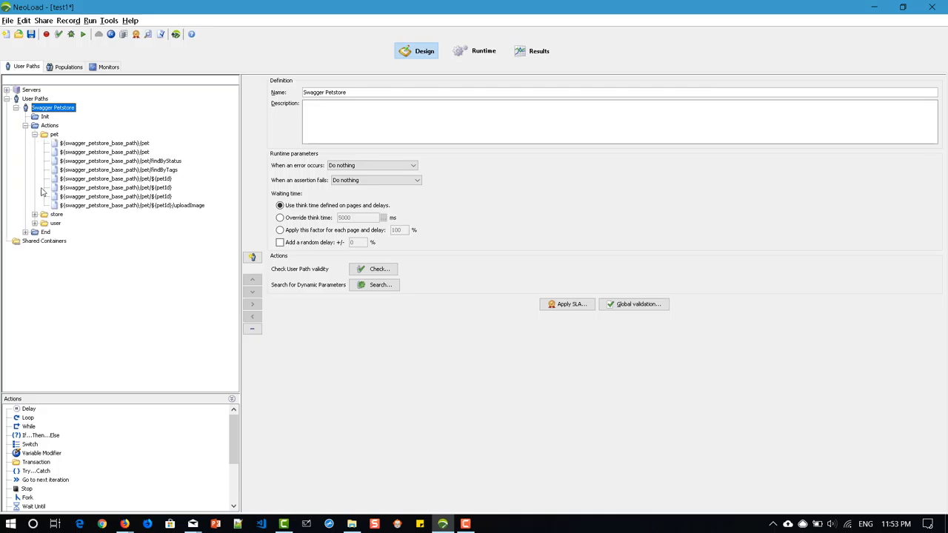
left_click(42, 213)
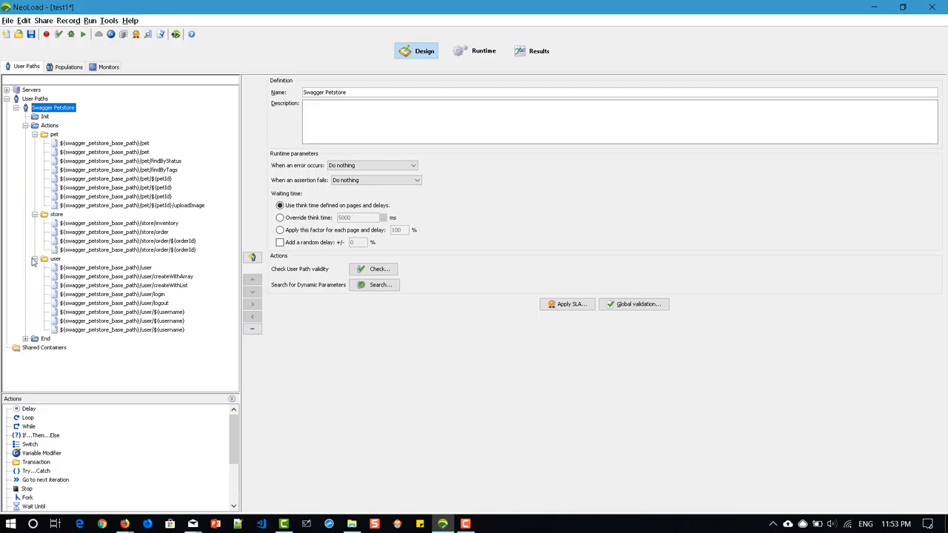
left_click(104, 142)
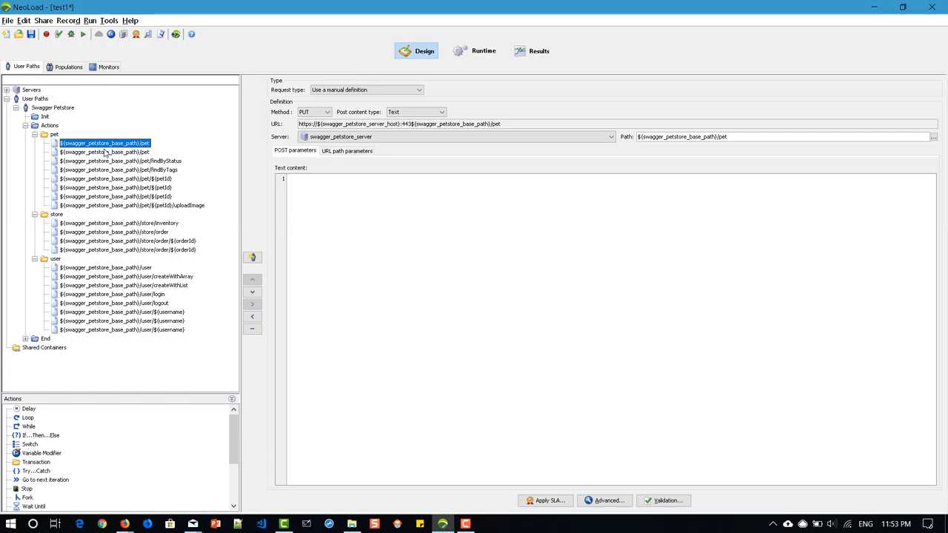
mouse_move(73, 359)
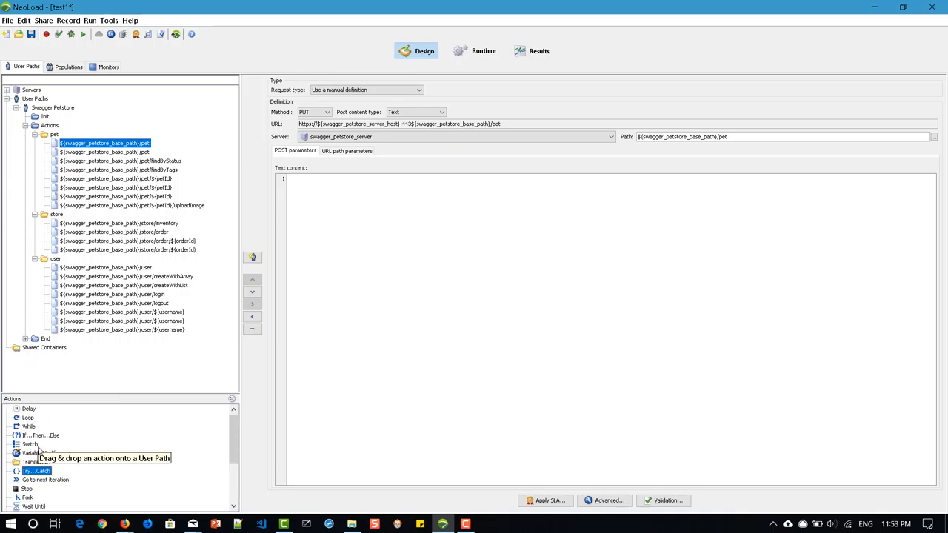
Step: Browse the logical actions palette and add a Wait Until action to the pet request group
left_click(41, 435)
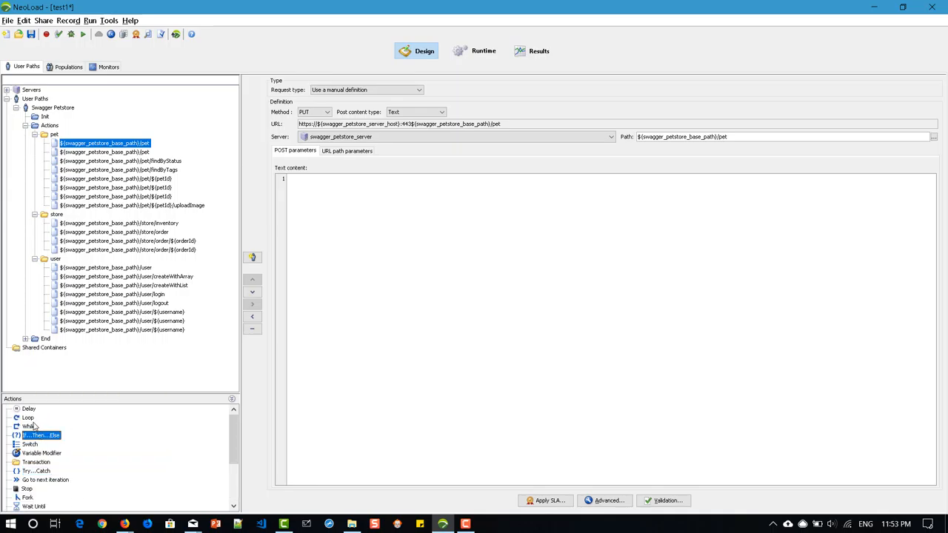
left_click(26, 426)
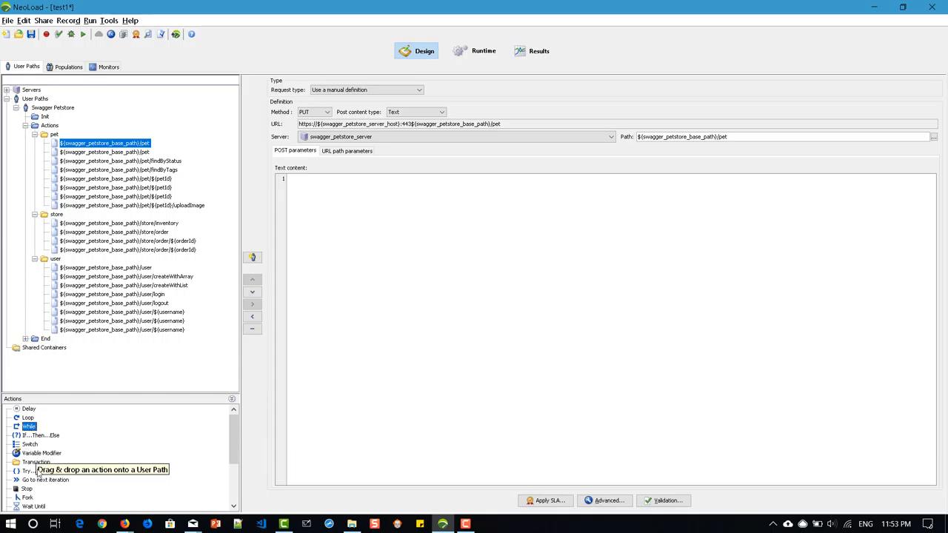
scroll("down", 3)
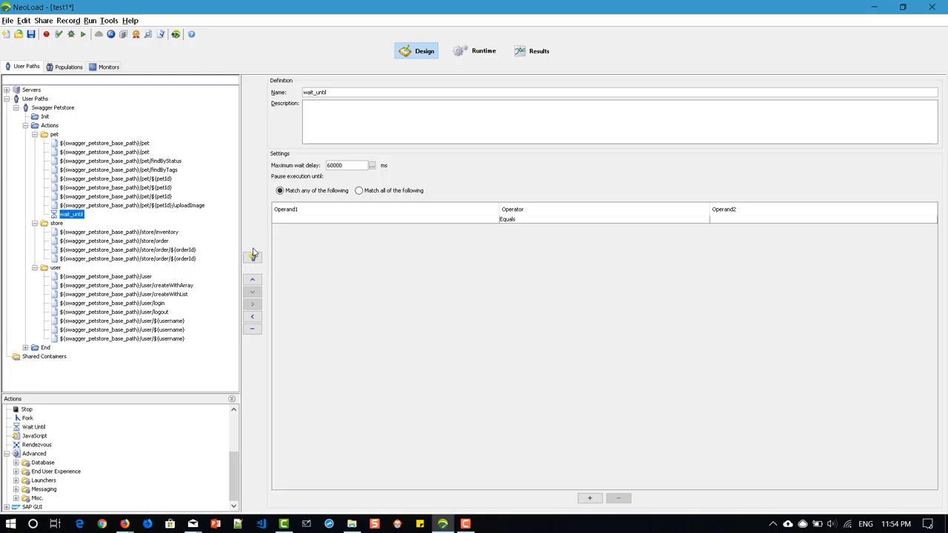
mouse_move(101, 524)
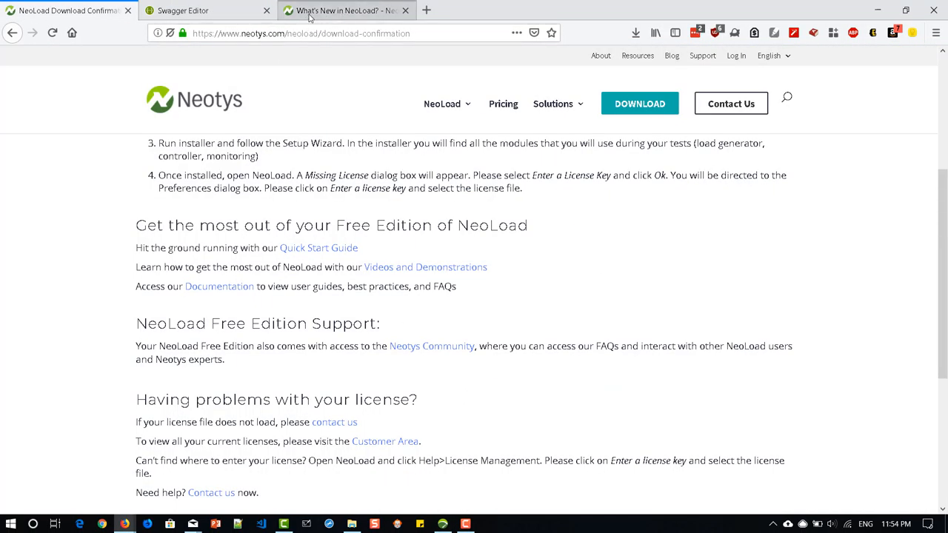
Step: Return to the What's New page and read the Swagger/OpenAPI import and AppDynamics sections
left_click(352, 11)
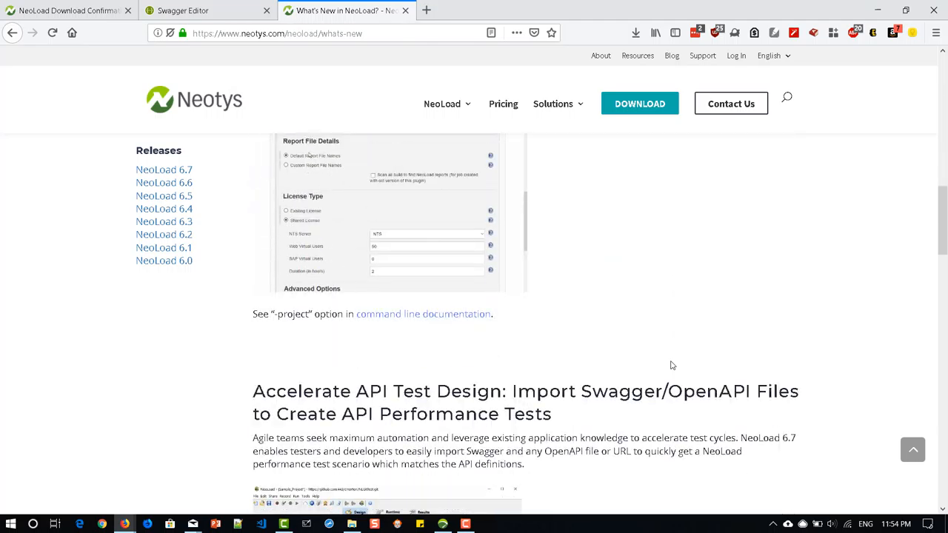
scroll("down", 3)
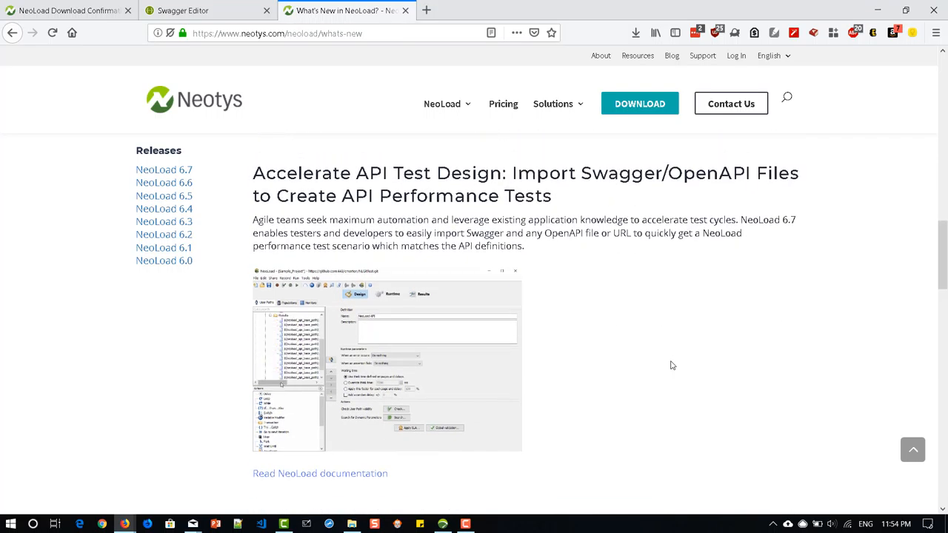
scroll("down", 3)
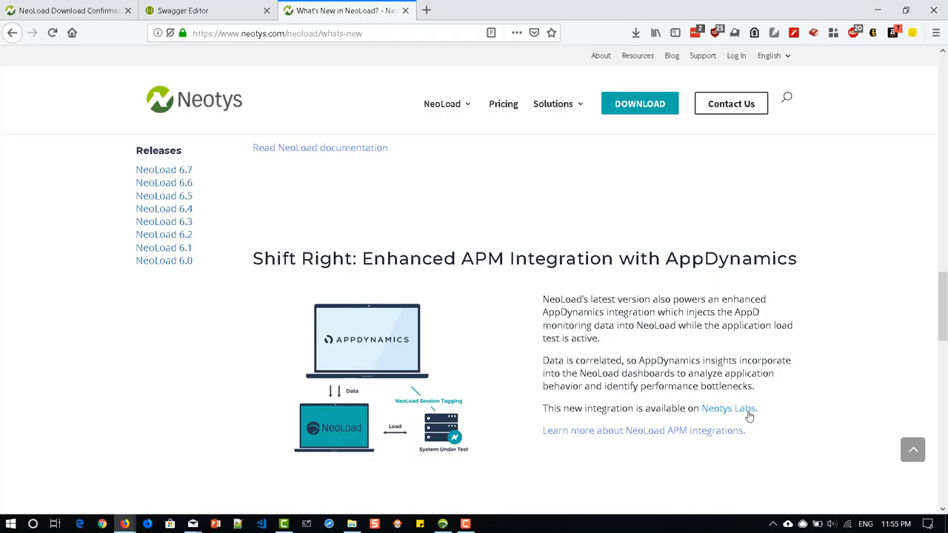
mouse_move(747, 415)
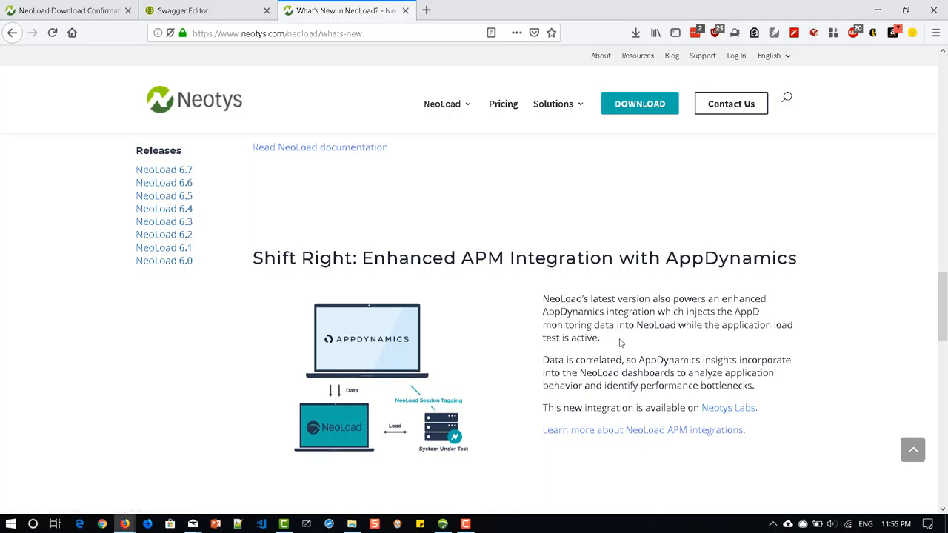
scroll("down", 3)
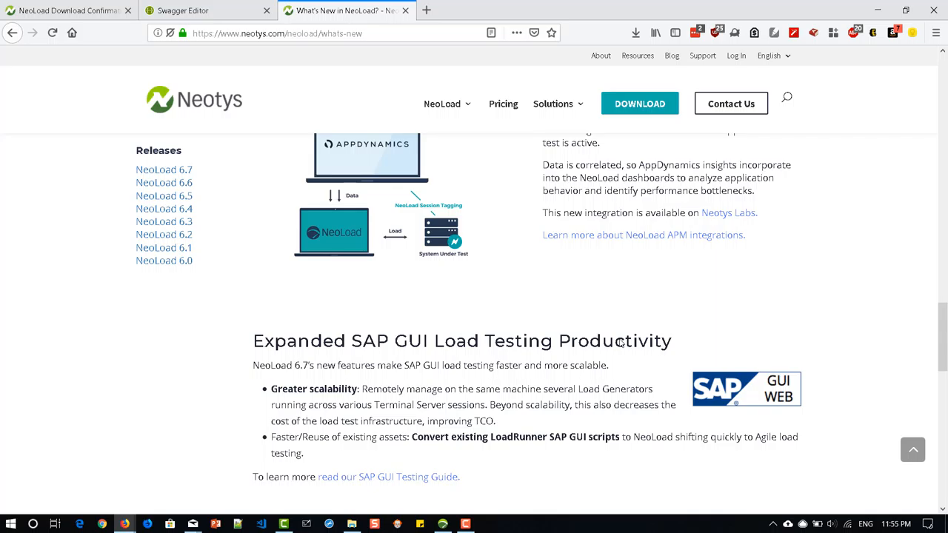
mouse_move(561, 459)
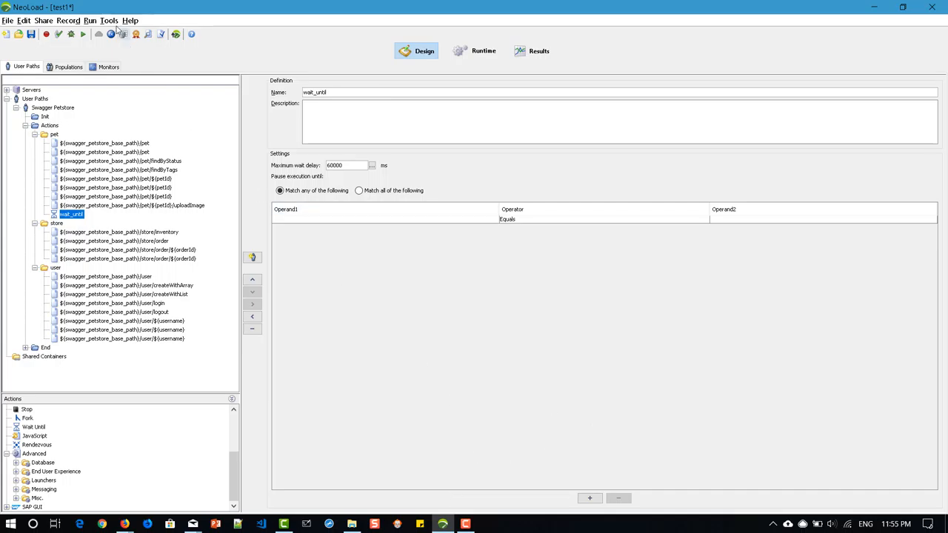
Step: Launch Tools > Script Converter and inspect the LoadRunner scripts source directory setting
left_click(103, 20)
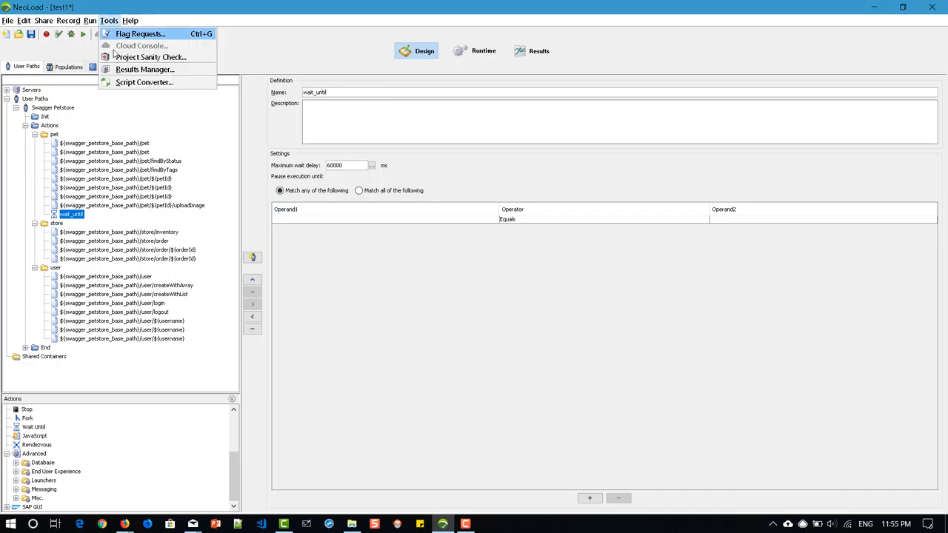
left_click(149, 83)
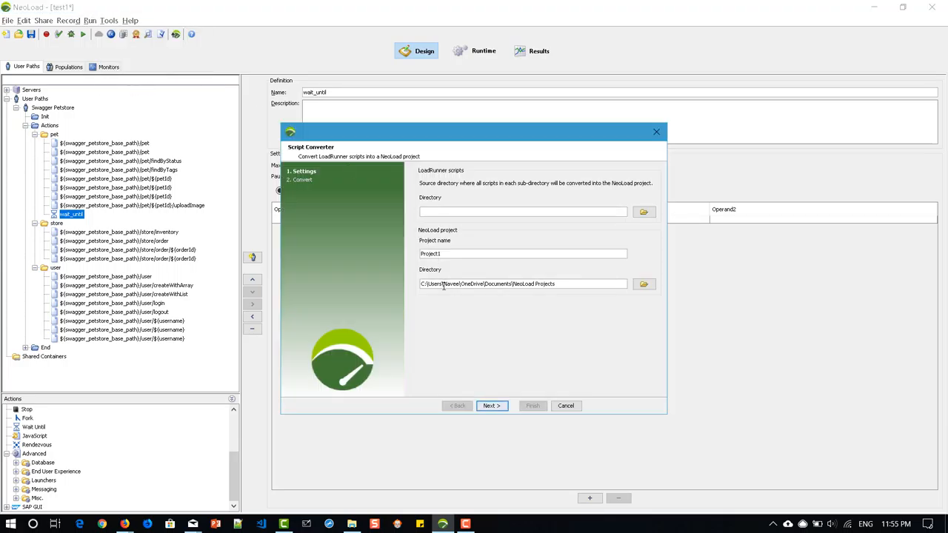
mouse_move(511, 328)
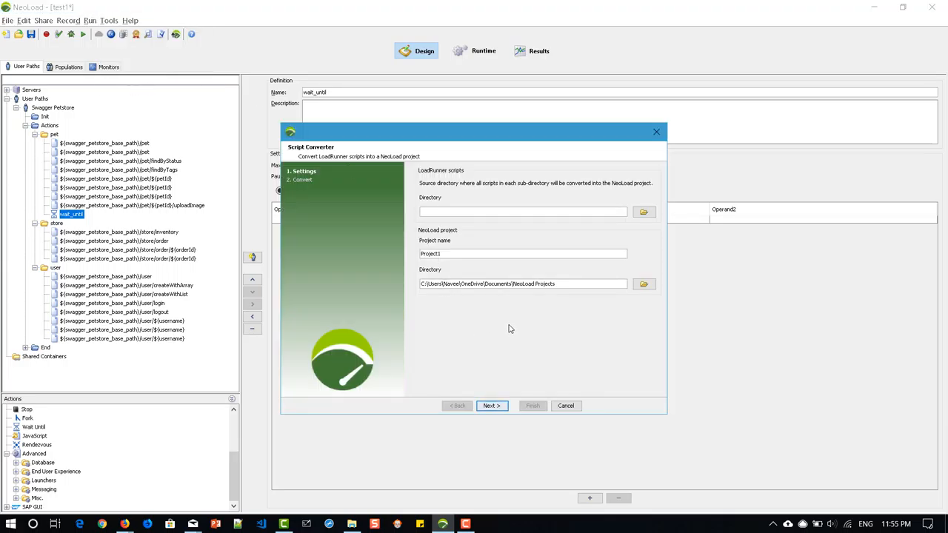
left_click(505, 213)
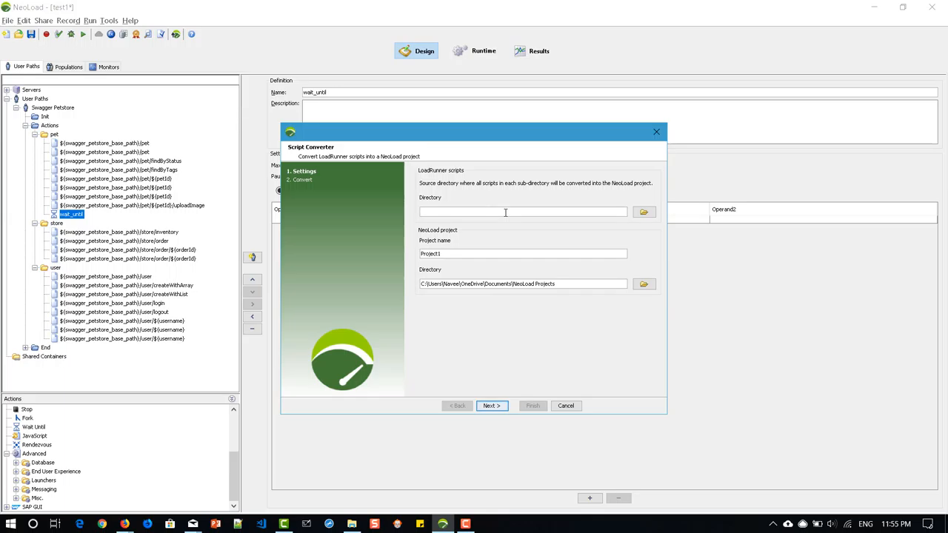
mouse_move(505, 364)
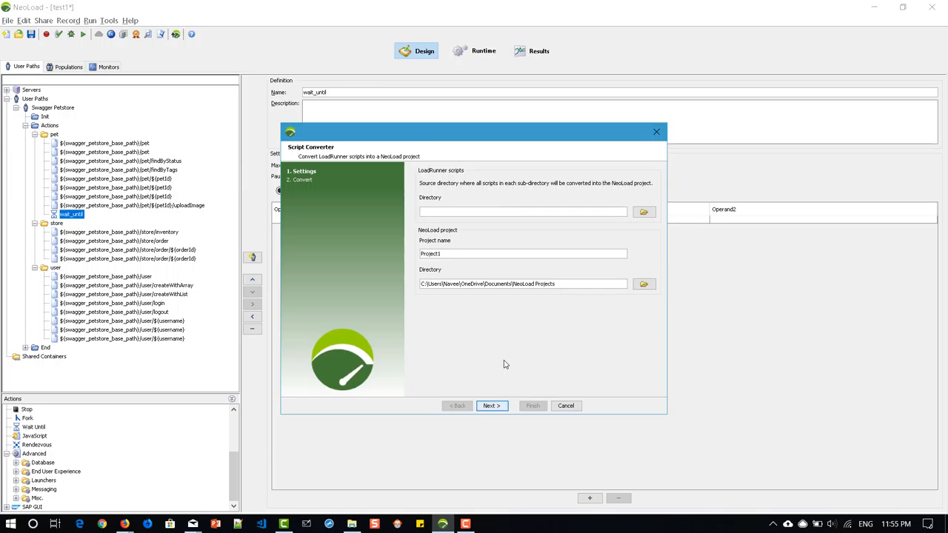
left_click(521, 212)
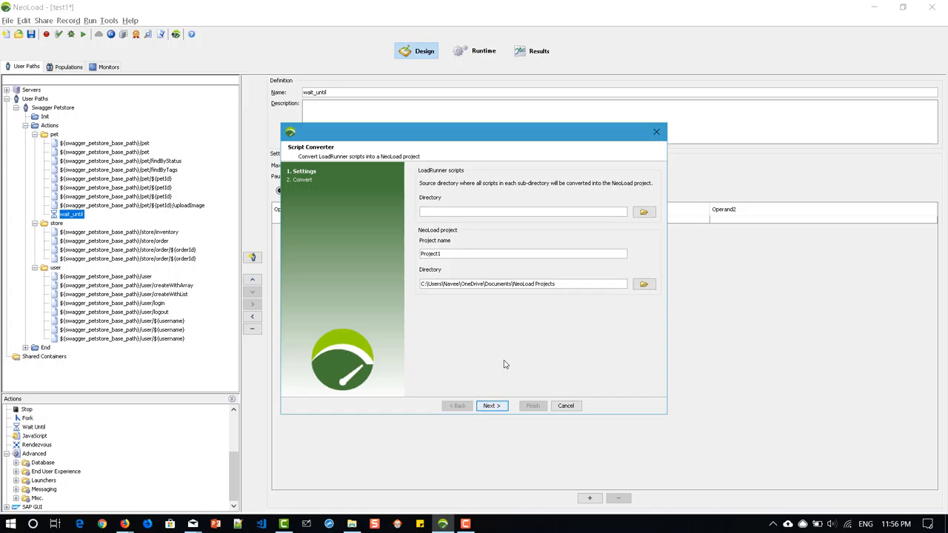
left_click(521, 211)
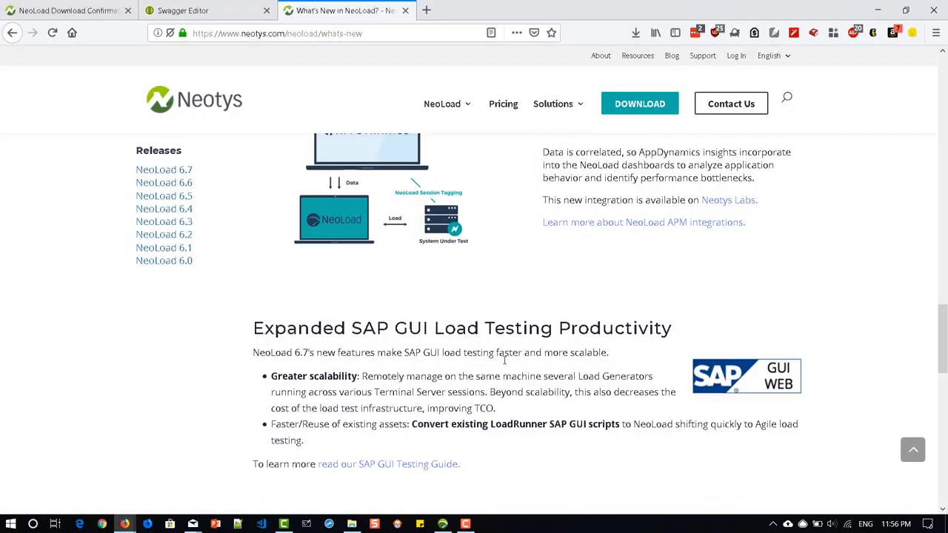
Step: Read the LoadRunner Script Converter notes and follow the link to its GitHub project
scroll("down", 3)
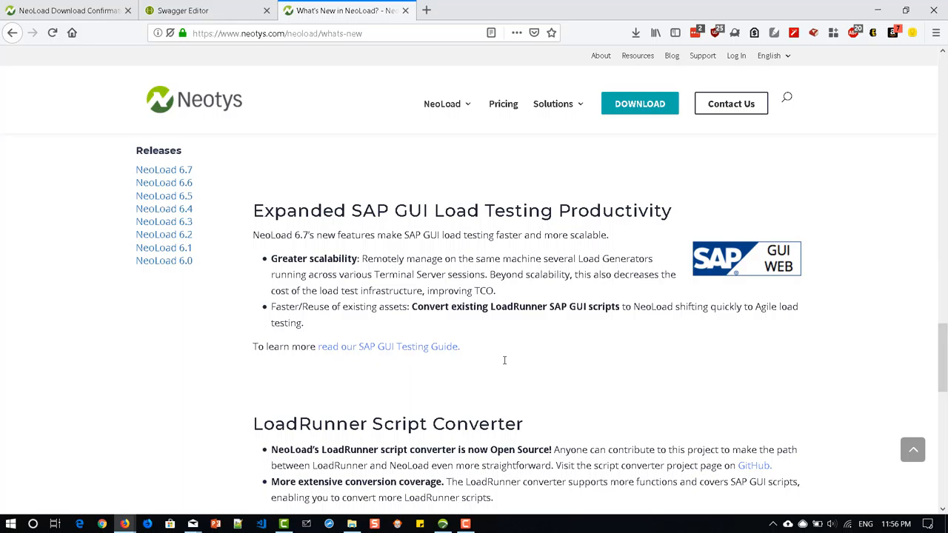
scroll("down", 3)
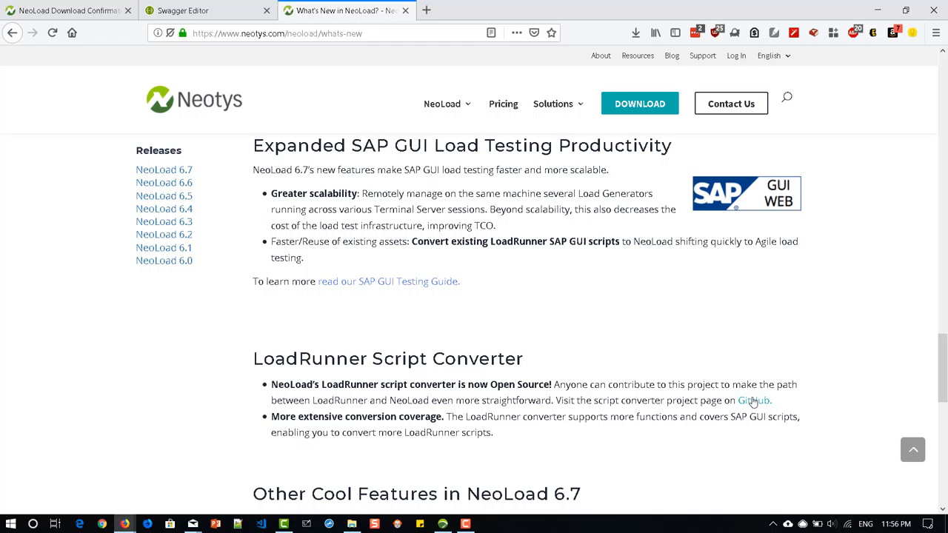
left_click(754, 399)
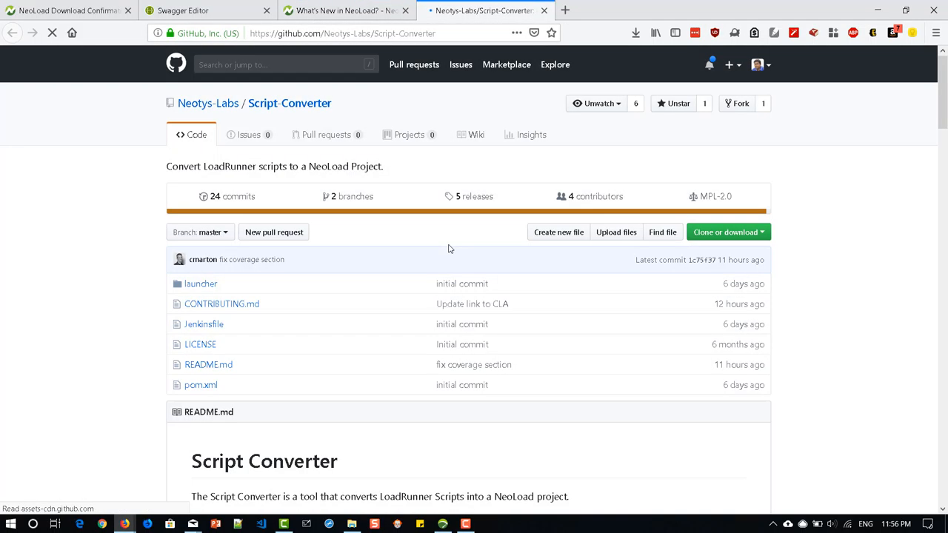
Step: Scroll the Script-Converter README through LR functions and Parameters to Not Covered and Logs
scroll("down", 3)
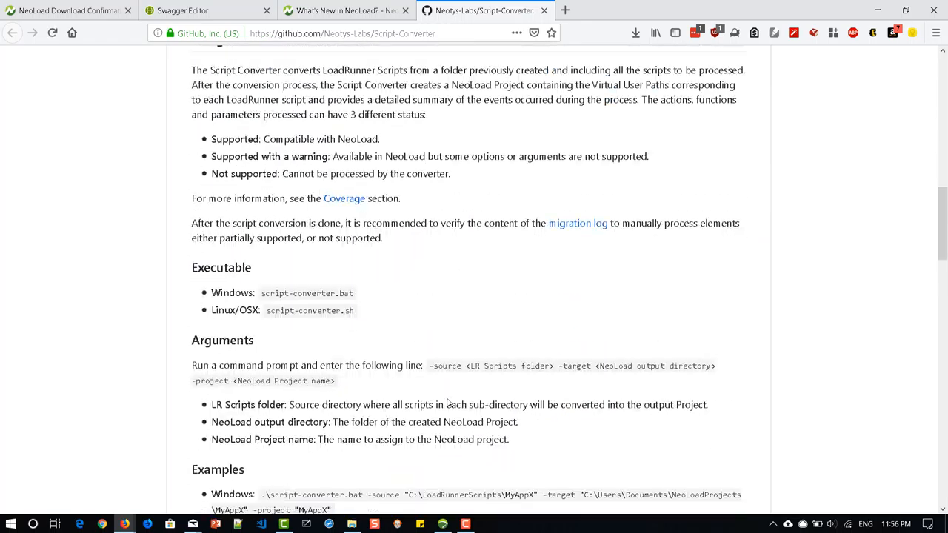
scroll("down", 3)
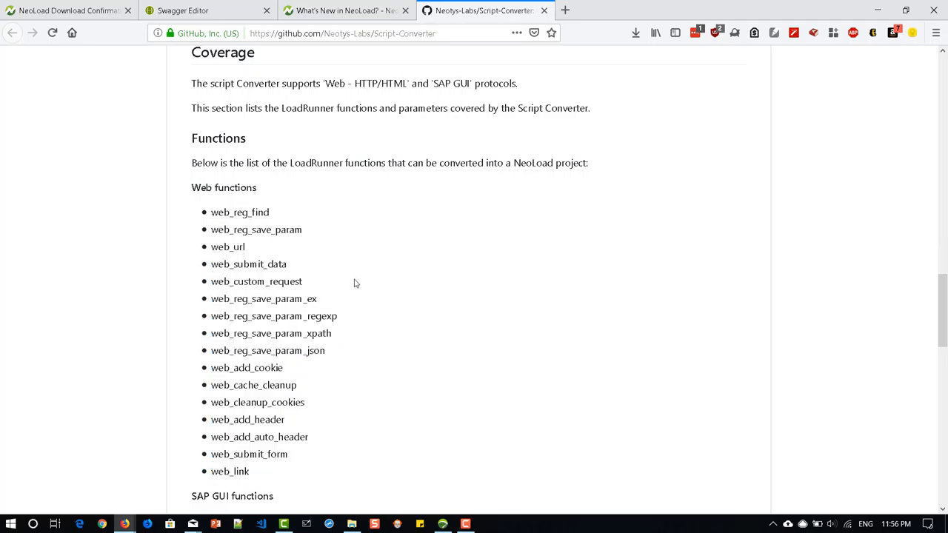
scroll("down", 3)
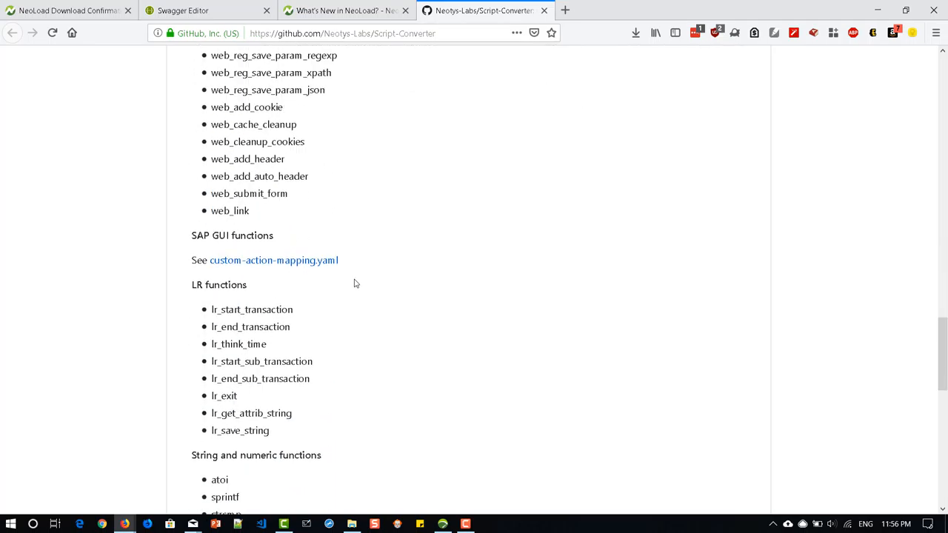
mouse_move(240, 235)
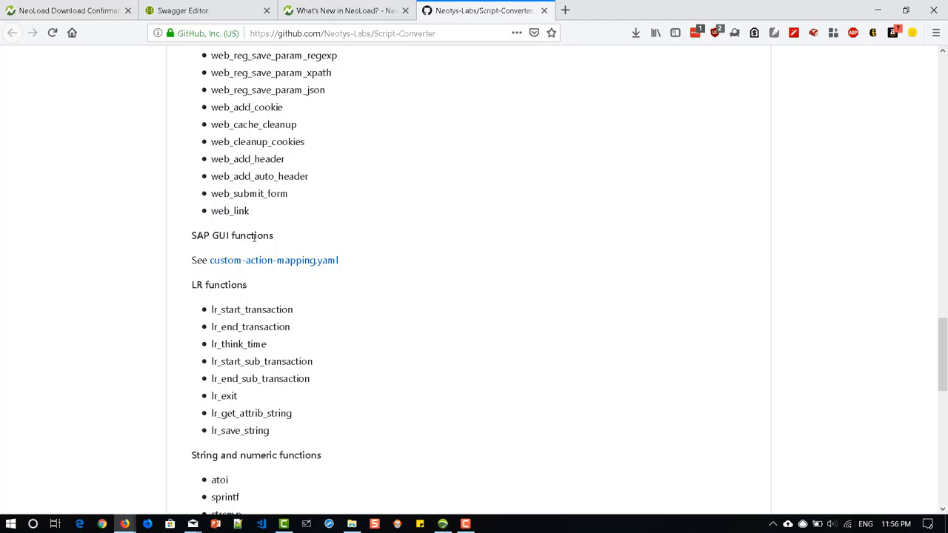
mouse_move(255, 311)
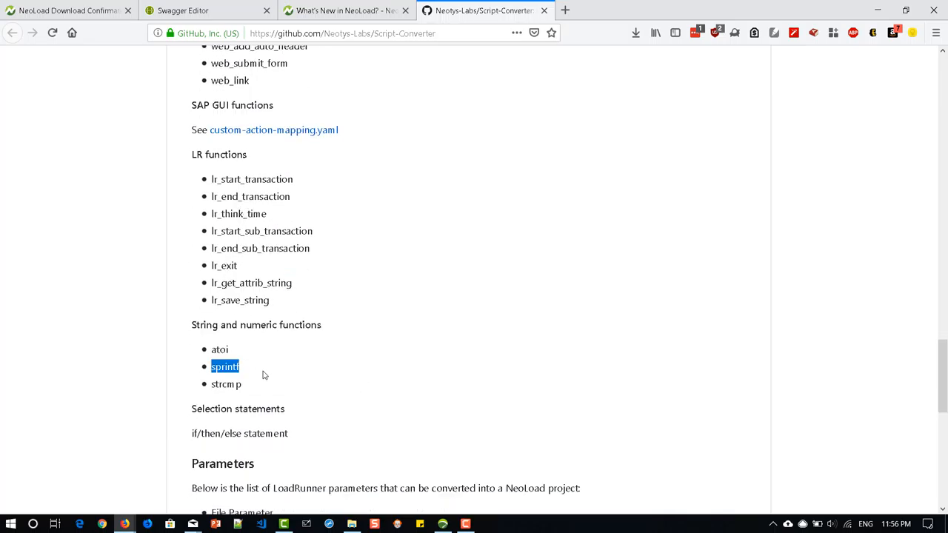
scroll("down", 3)
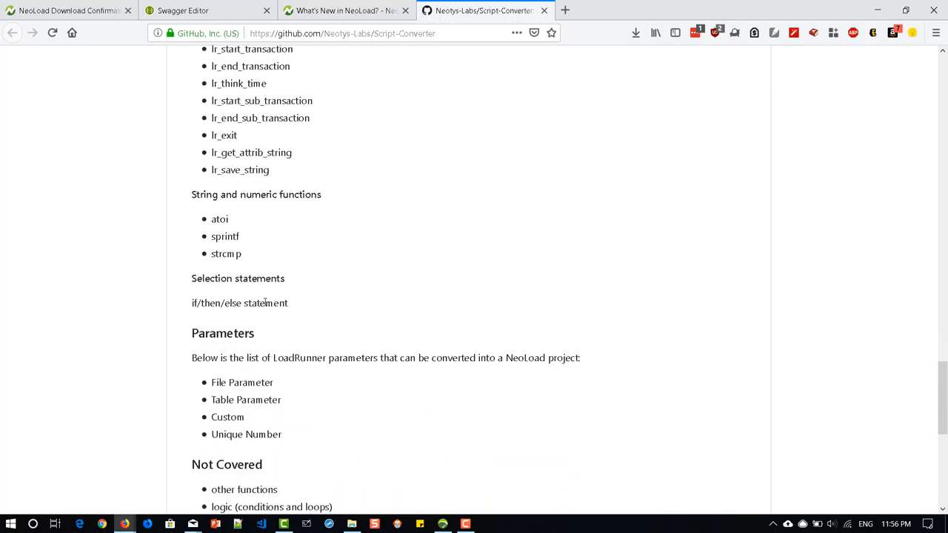
scroll("down", 3)
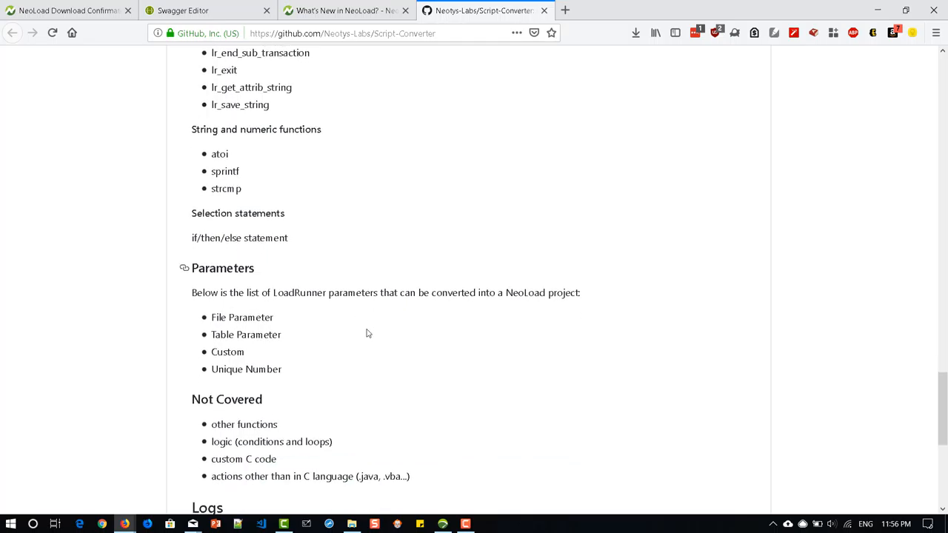
mouse_move(456, 330)
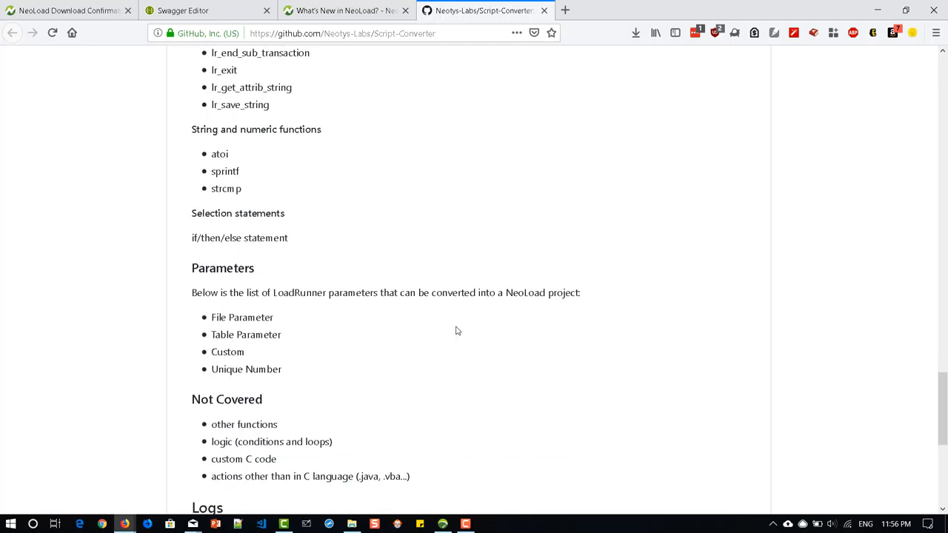
scroll("down", 3)
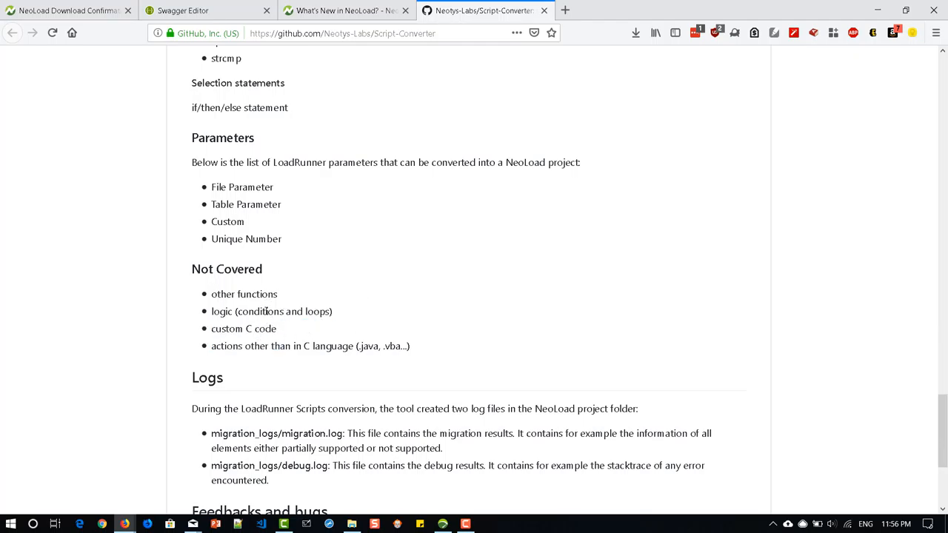
mouse_move(314, 337)
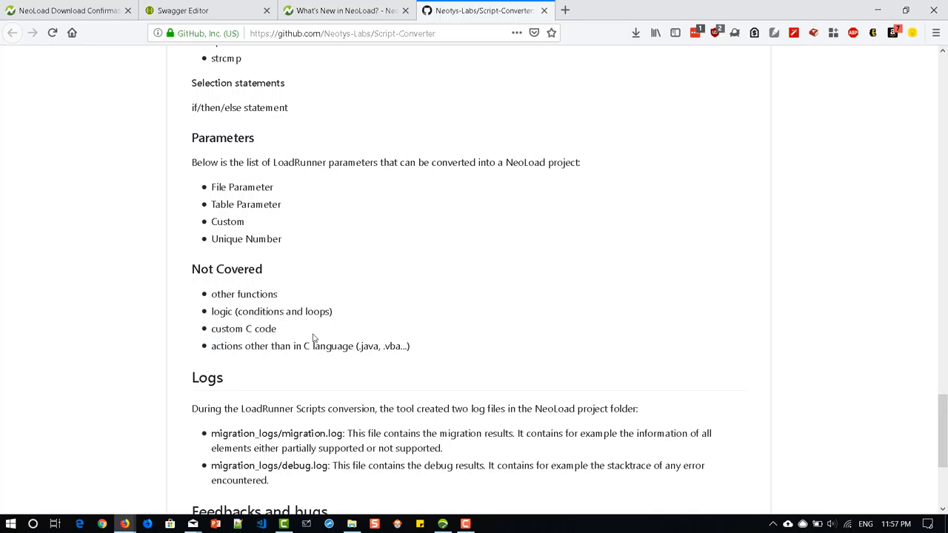
mouse_move(432, 326)
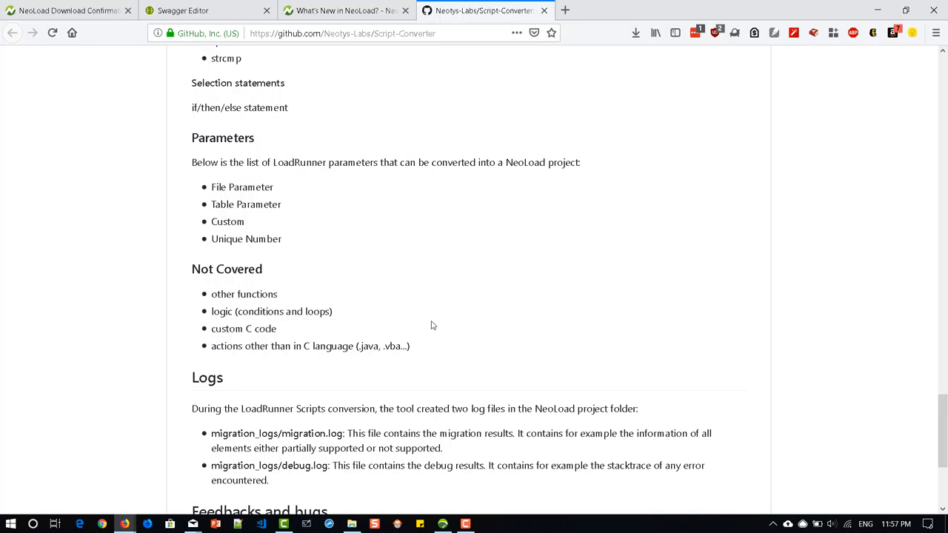
Step: Bring the What's New tab forward and read down through the SAP GUI and Script Converter sections
left_click(355, 12)
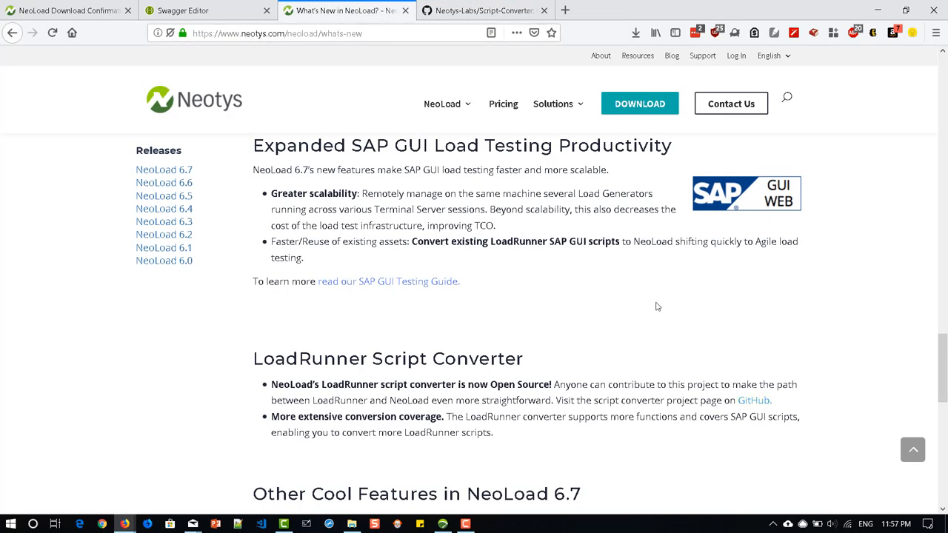
scroll("down", 3)
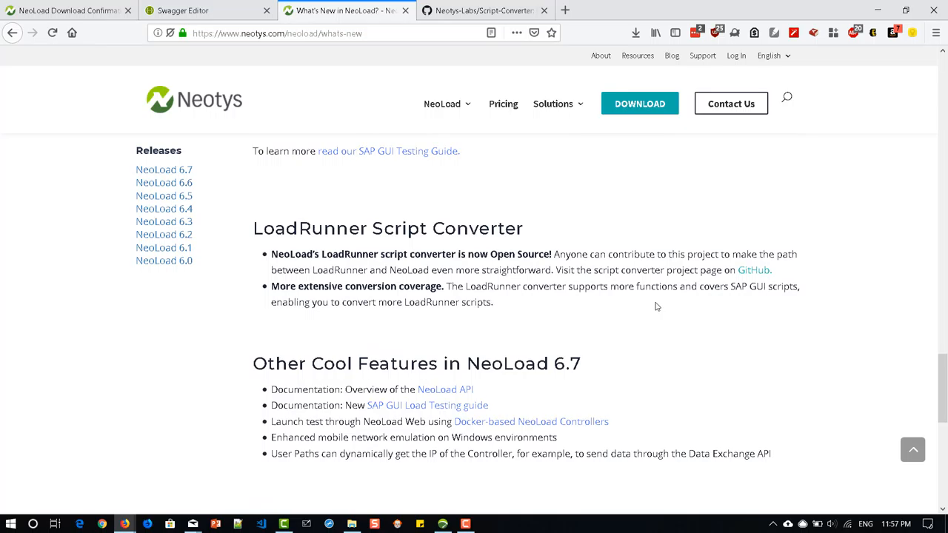
scroll("up", 3)
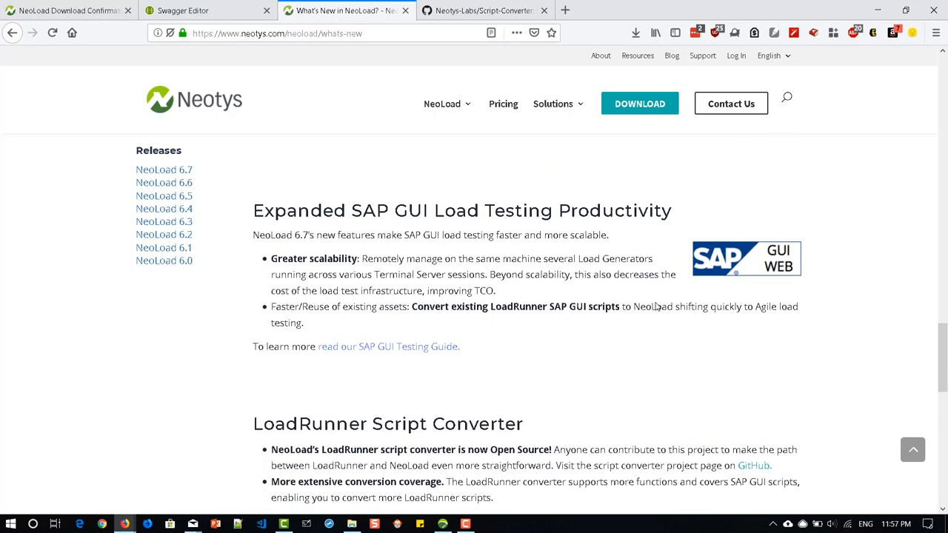
mouse_move(634, 287)
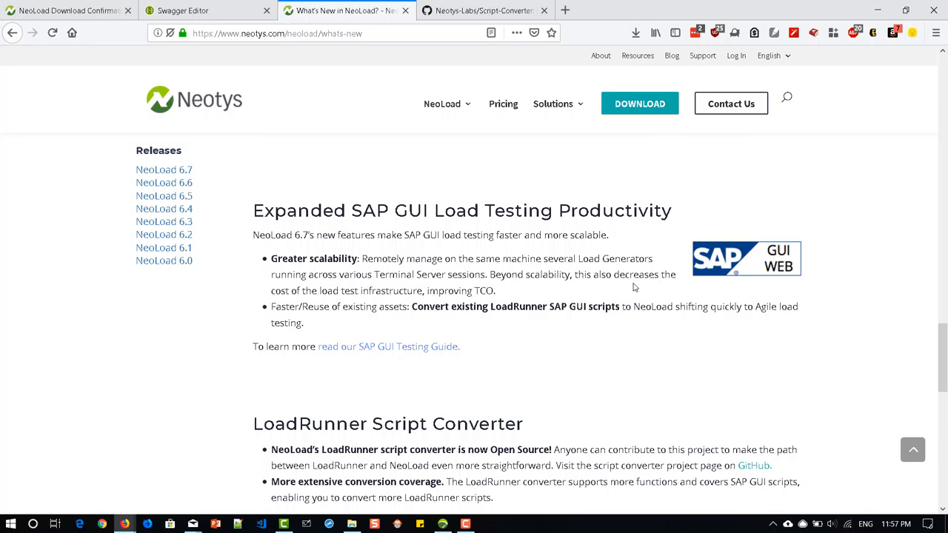
mouse_move(495, 246)
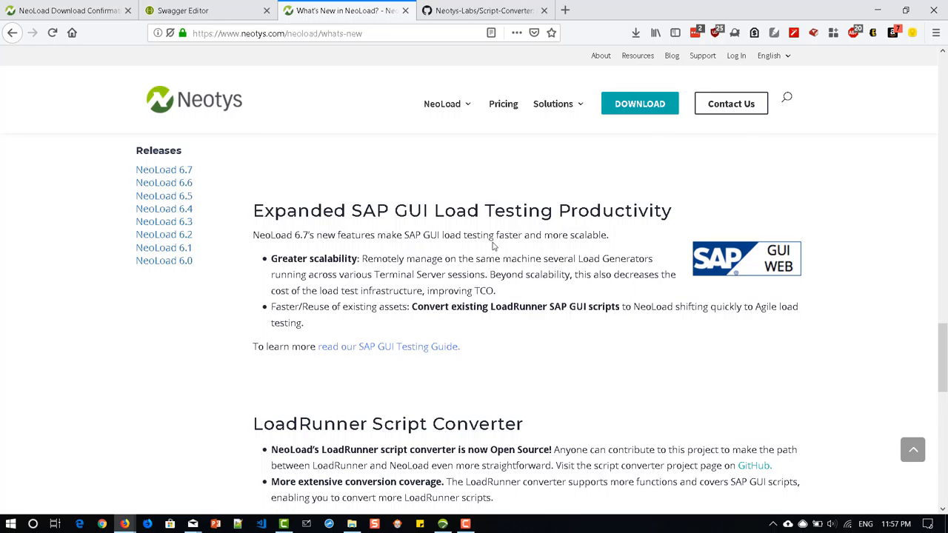
mouse_move(518, 317)
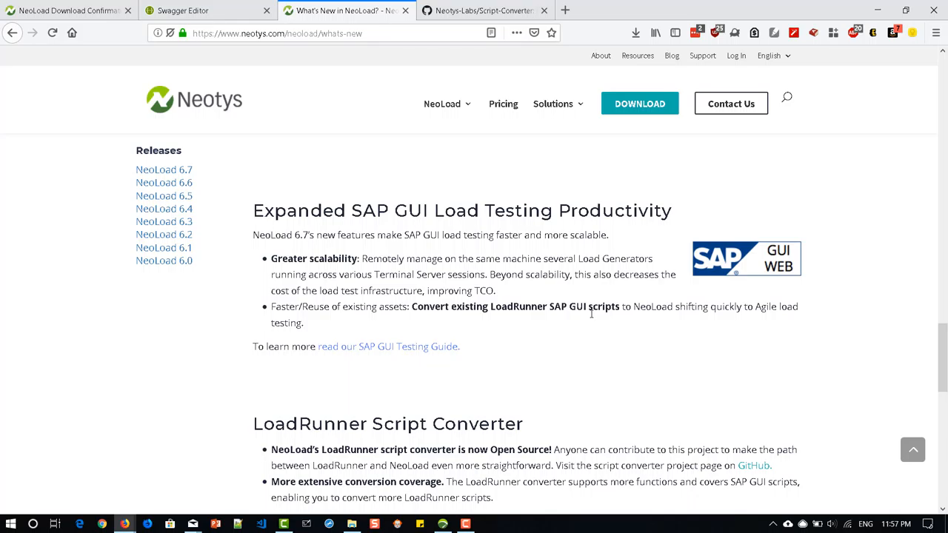
scroll("down", 3)
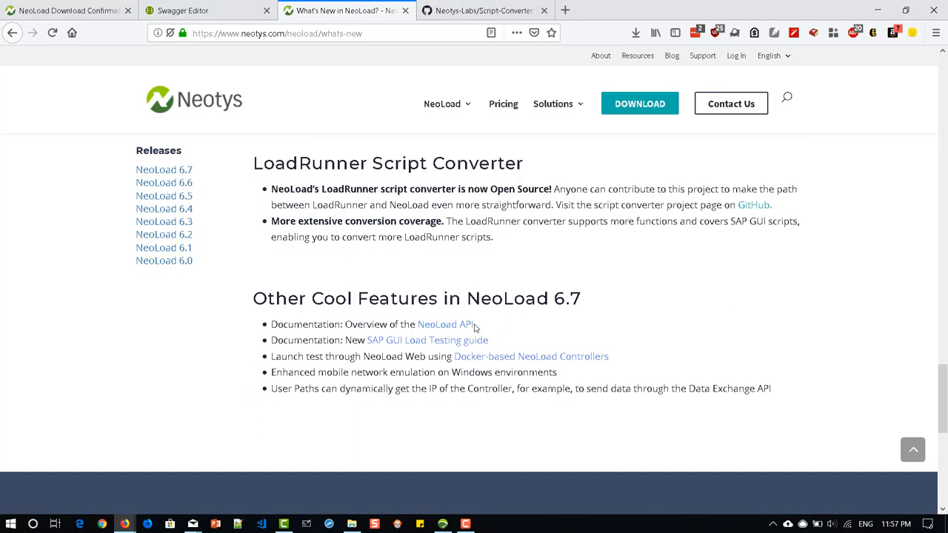
mouse_move(418, 378)
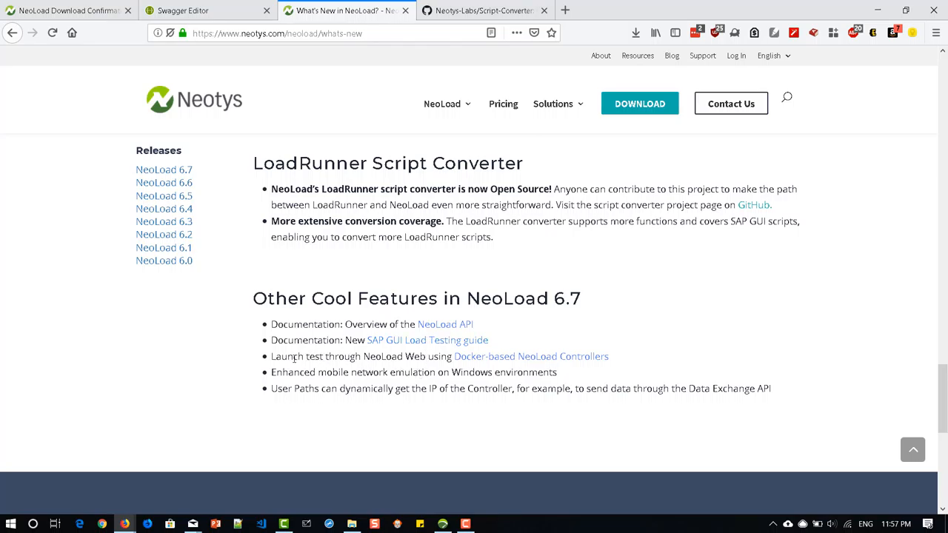
mouse_move(482, 363)
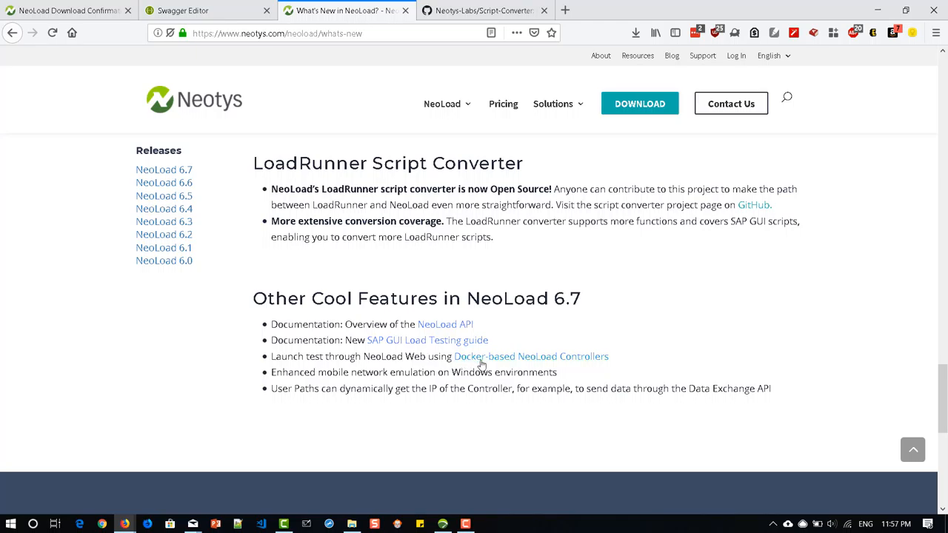
mouse_move(492, 365)
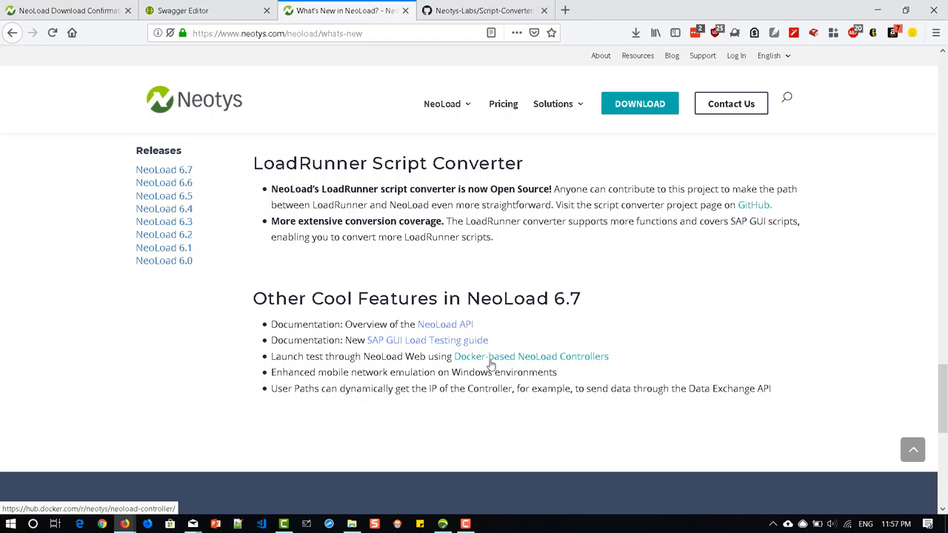
Step: View the neotys/neoload-controller Docker Hub repository from the Docker-based Controllers link, then return
left_click(530, 355)
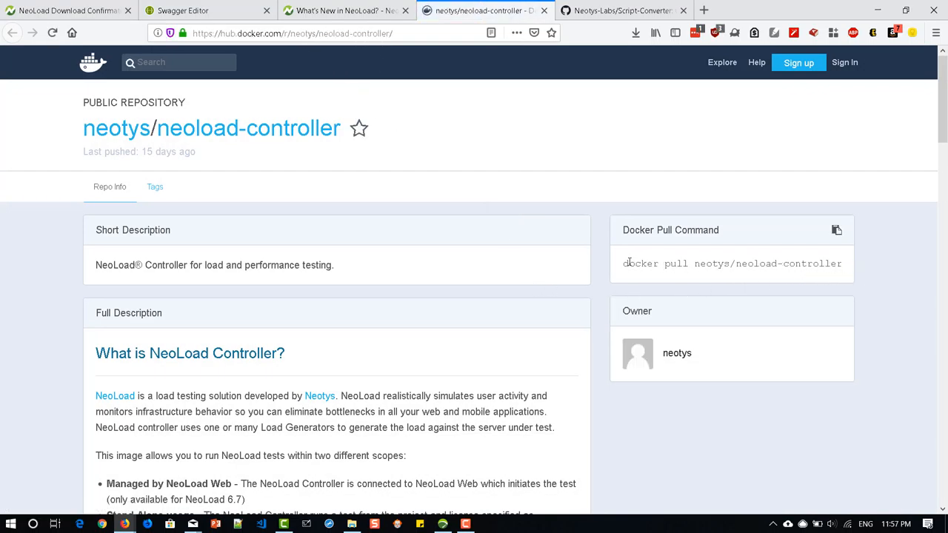
mouse_move(699, 391)
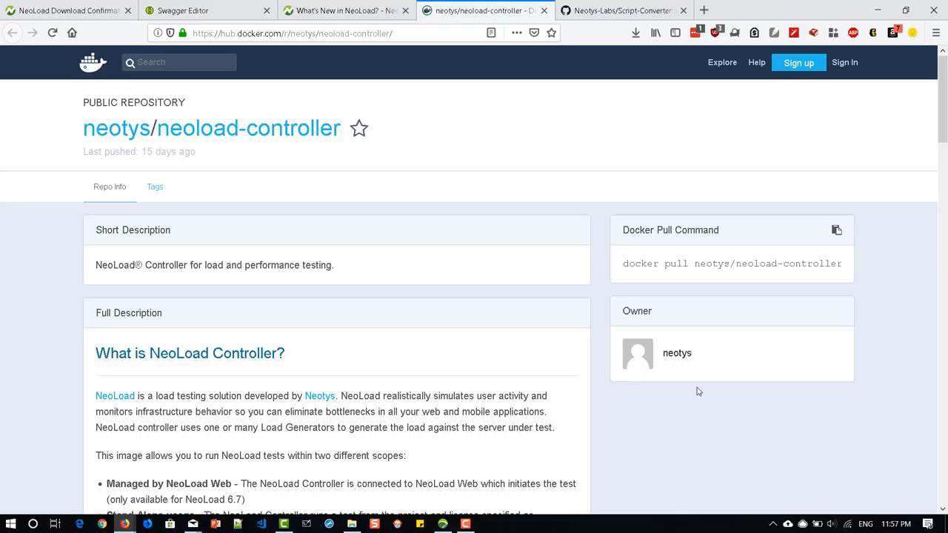
left_click(352, 11)
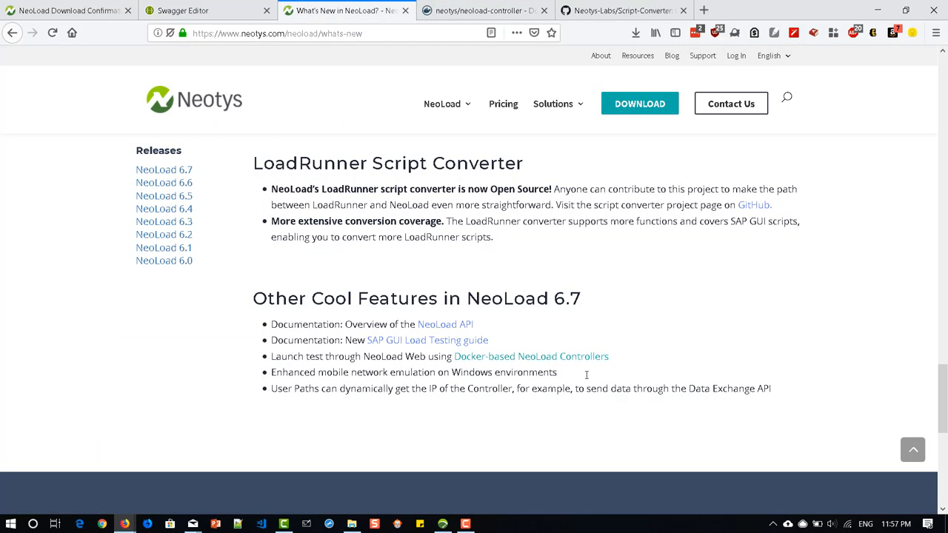
mouse_move(663, 365)
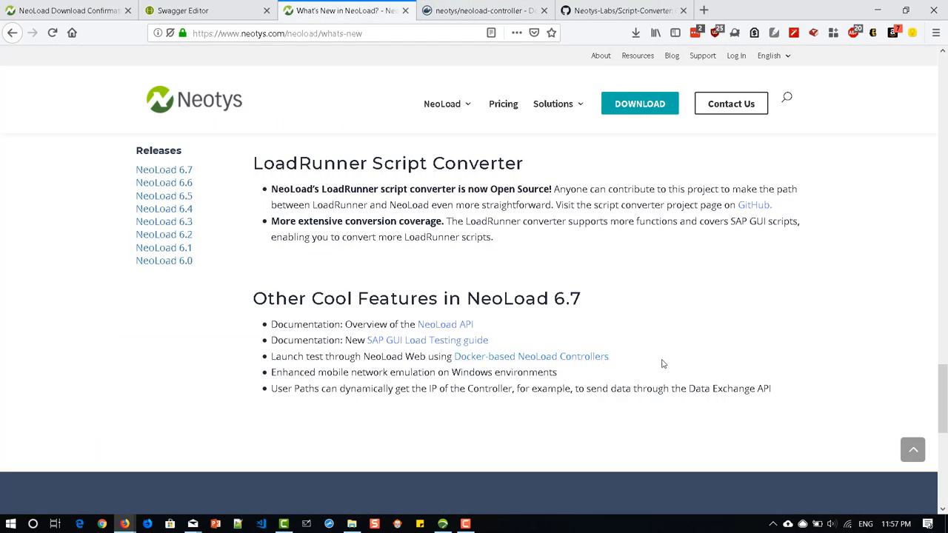